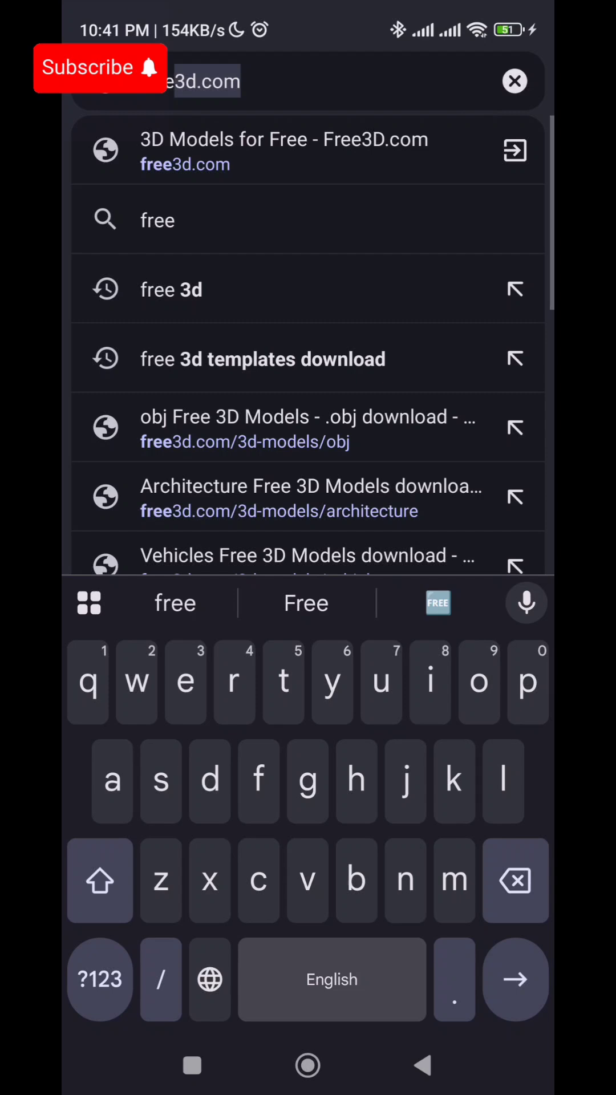
# Find the Porsche 911 GT2 in the Free3D catalogue and download its model archive
pyautogui.click(172, 290)
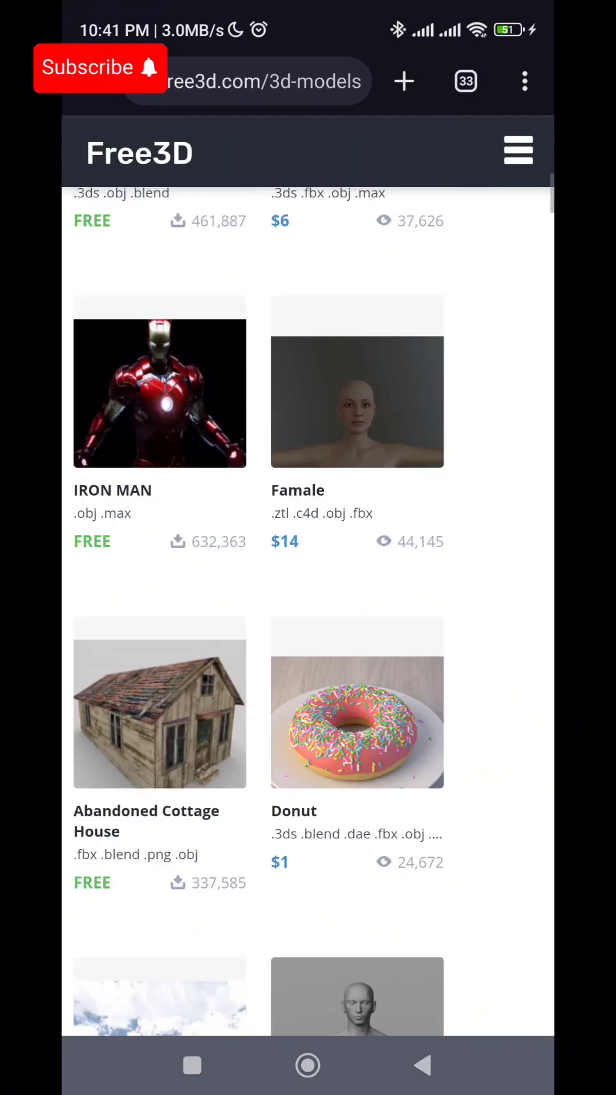
pyautogui.scroll(-3)
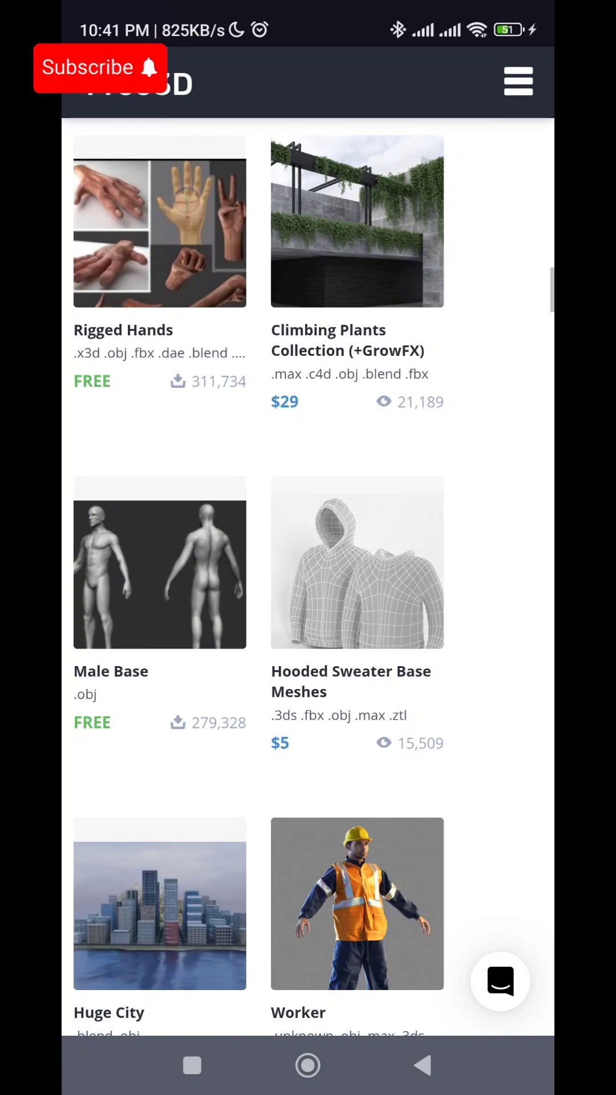
pyautogui.scroll(-3)
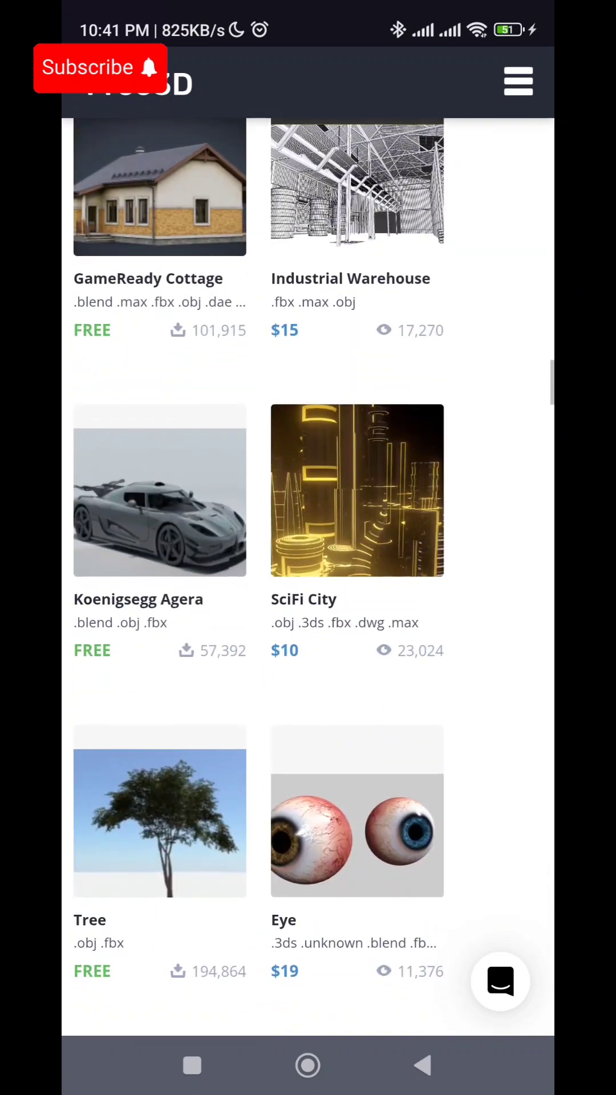
pyautogui.scroll(-3)
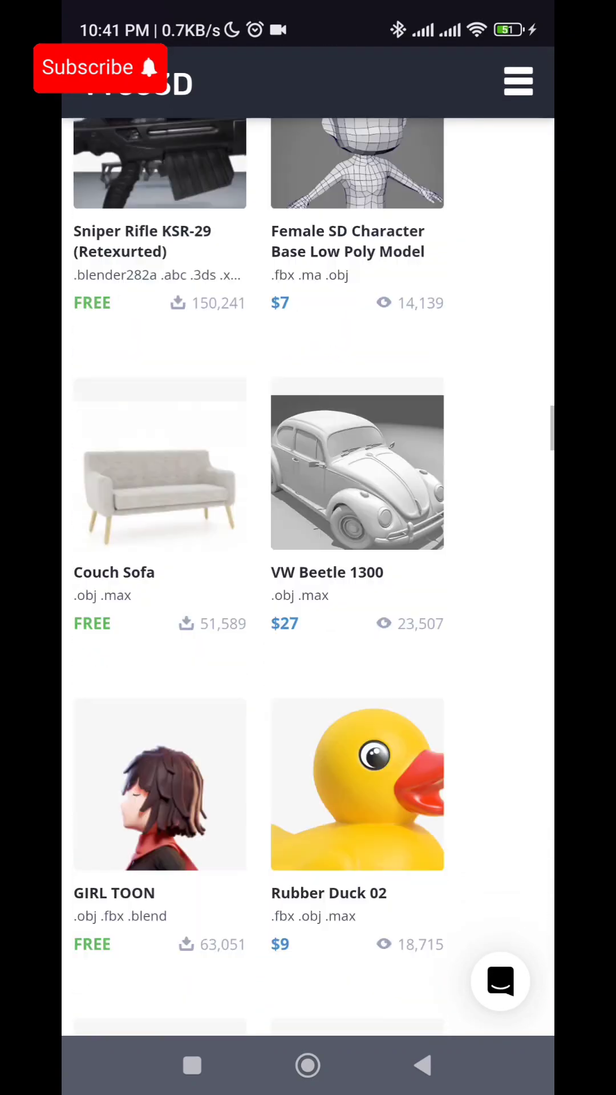
pyautogui.scroll(-3)
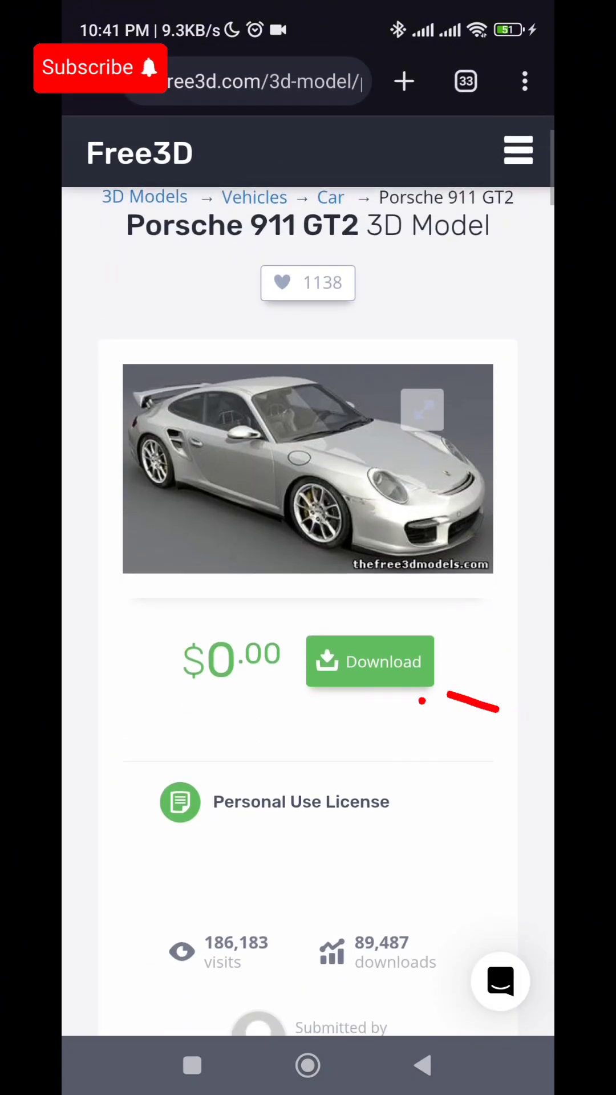
pyautogui.click(369, 662)
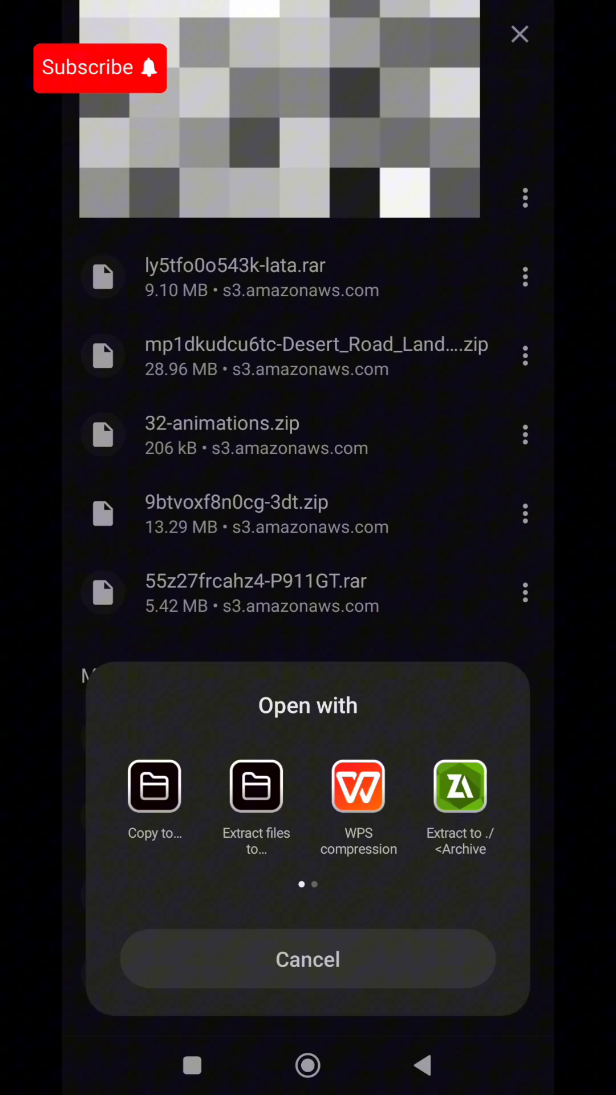
# Extract the P911GT .rar and browse its car, skin and Porsche_911_GT2 files
pyautogui.click(255, 785)
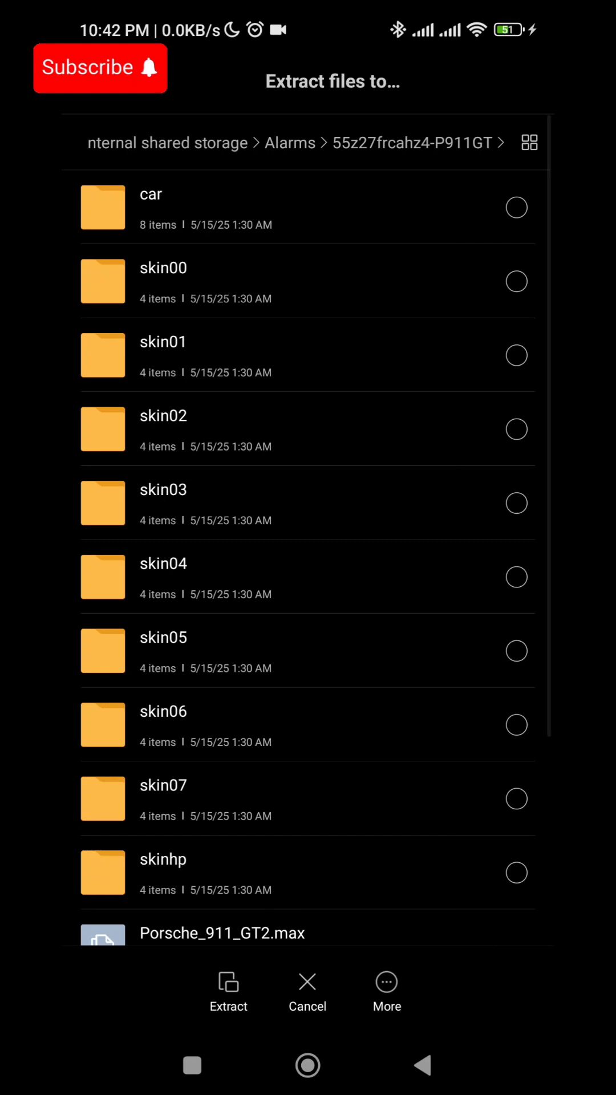
pyautogui.scroll(-3)
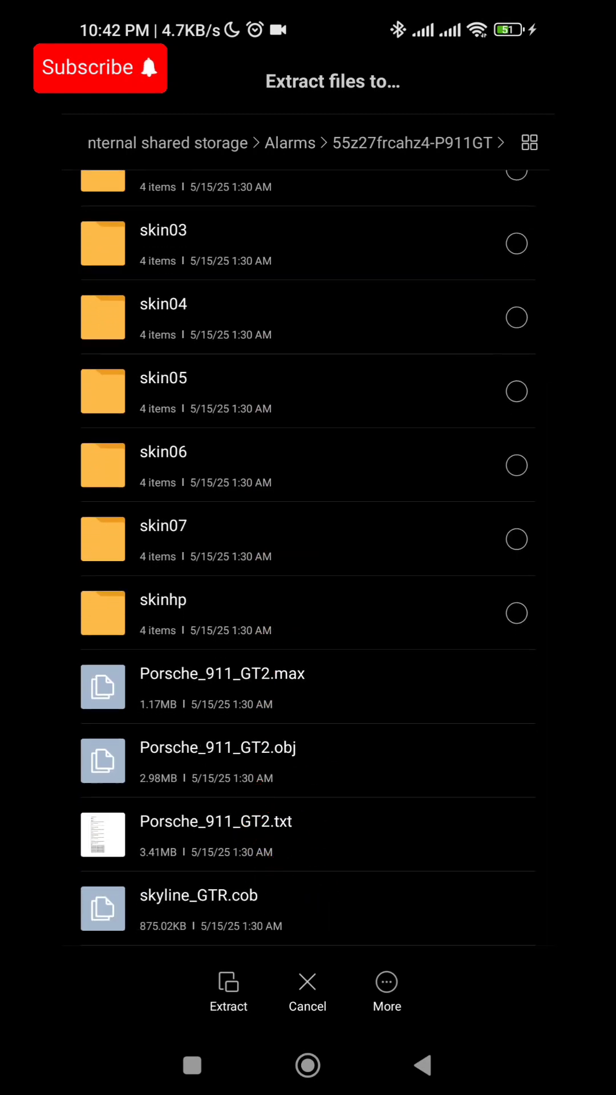
pyautogui.scroll(-3)
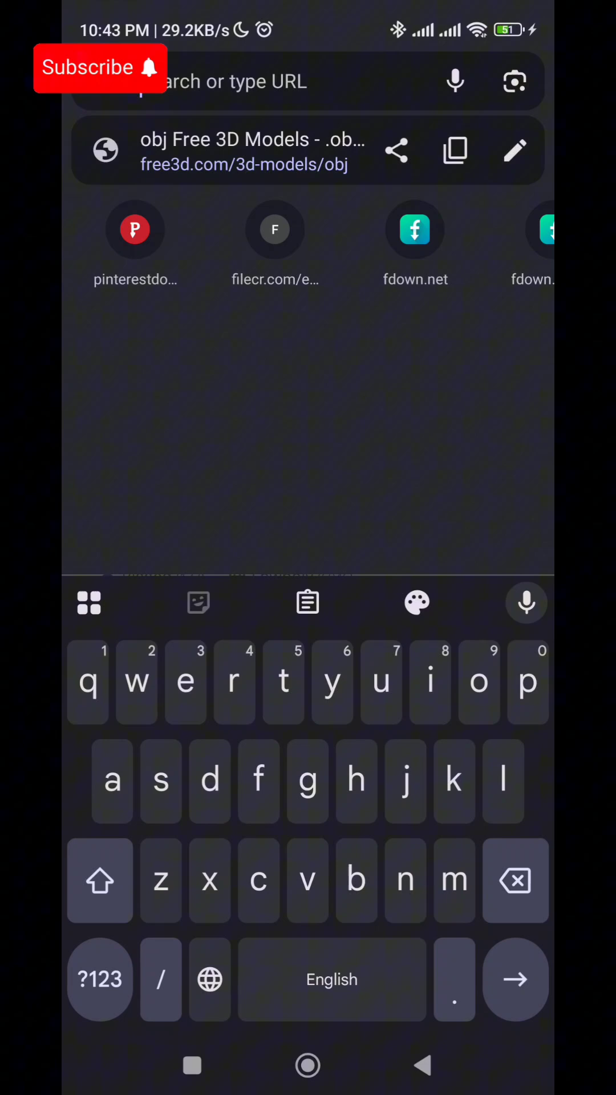
# Search 'space 3d modal', go to Free3D's space models and select Earth Photorealistic 2K
pyautogui.write('space 3d modal')
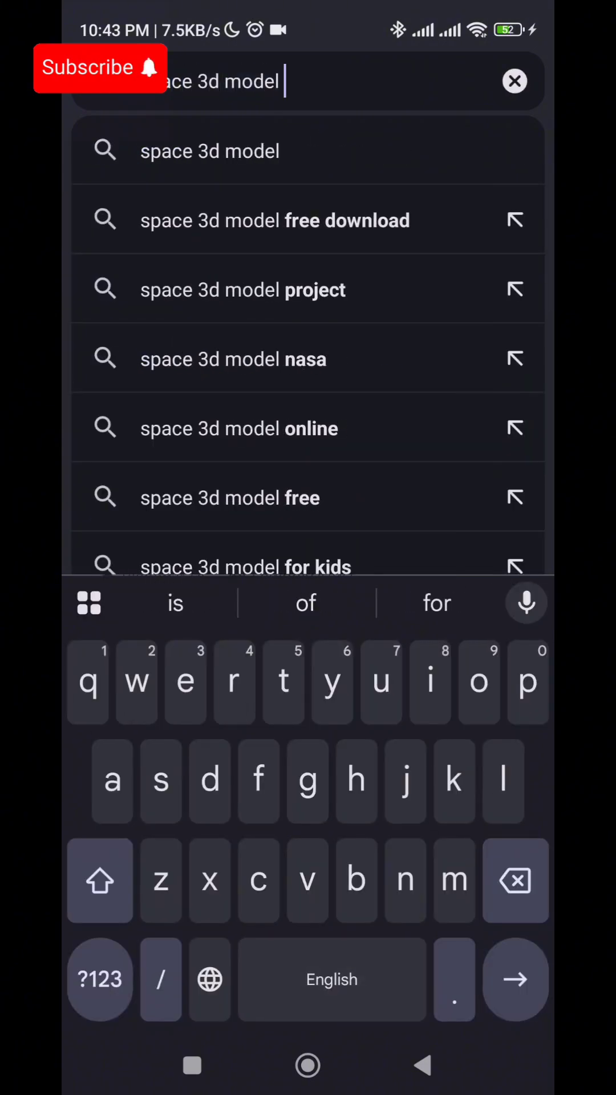
pyautogui.press('Enter')
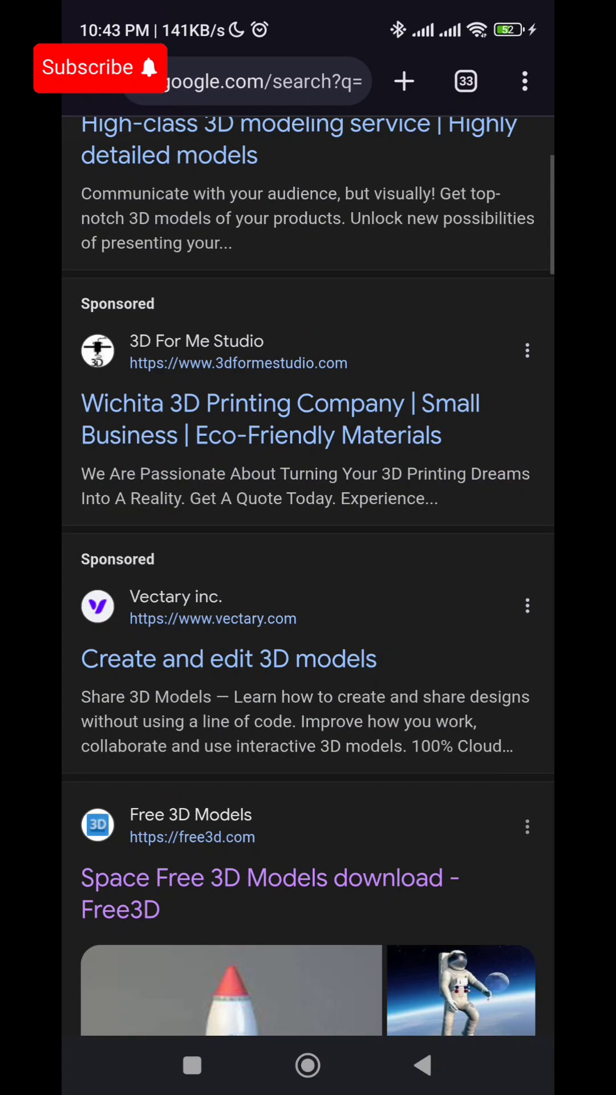
pyautogui.click(270, 879)
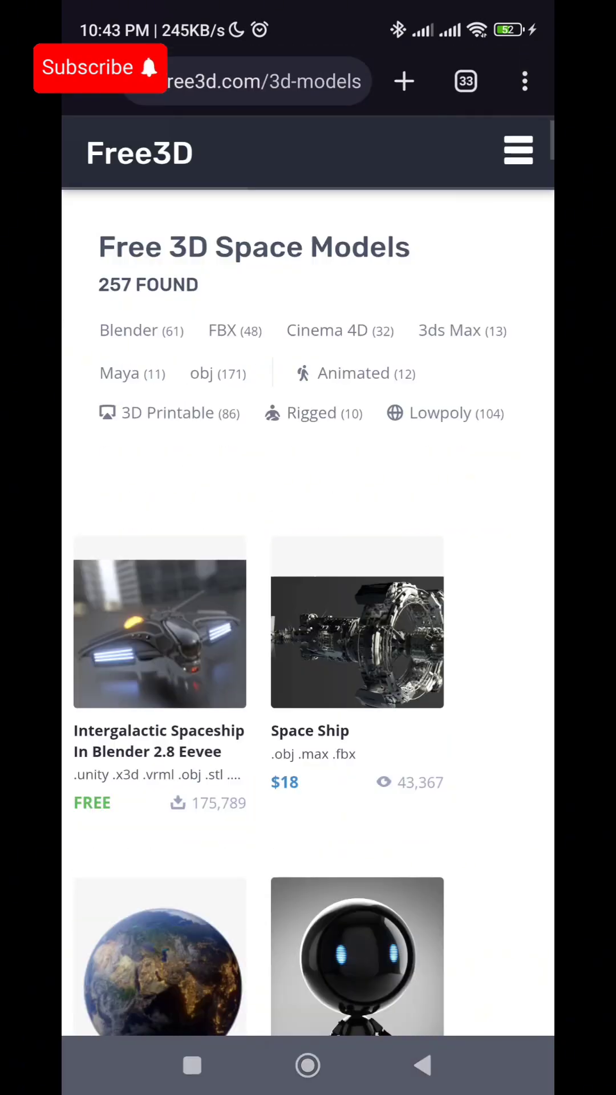
pyautogui.scroll(-3)
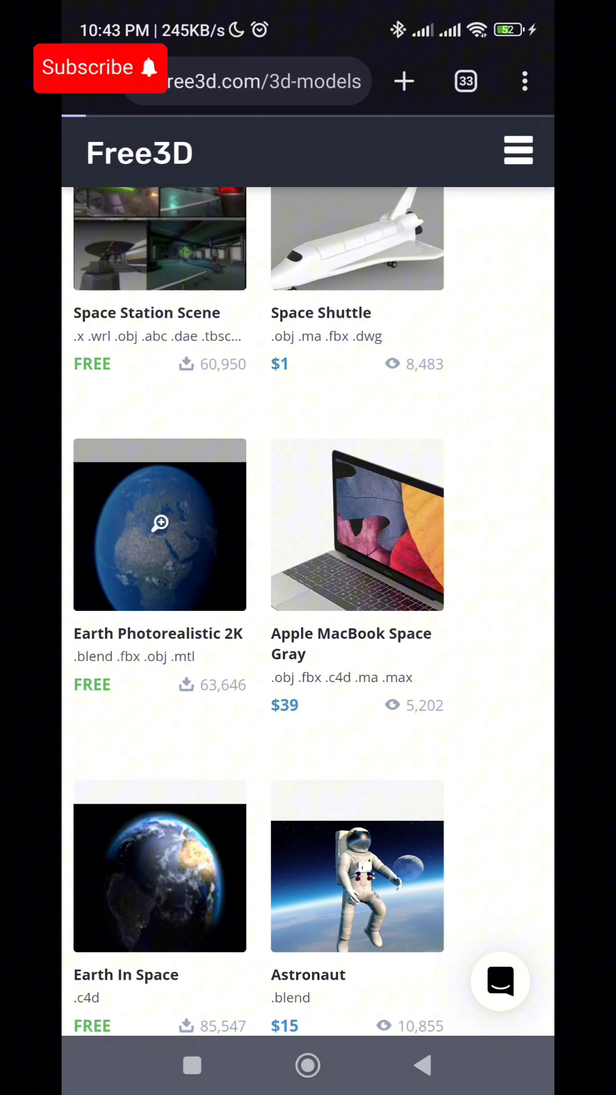
pyautogui.click(160, 524)
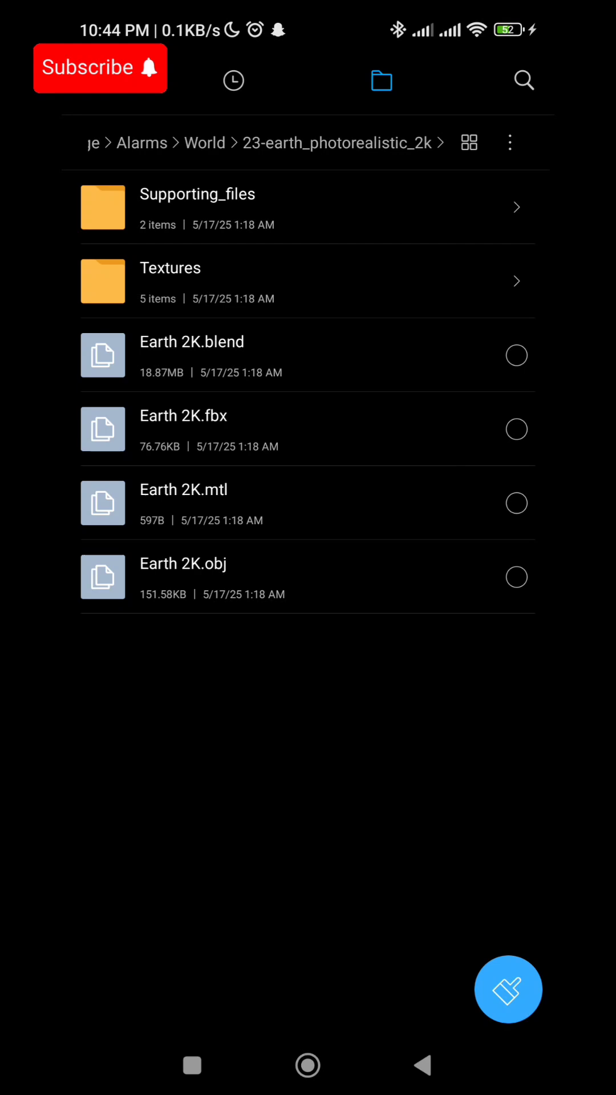
# Browse into the extracted 23-earth_photorealistic_2k folder
pyautogui.click(170, 281)
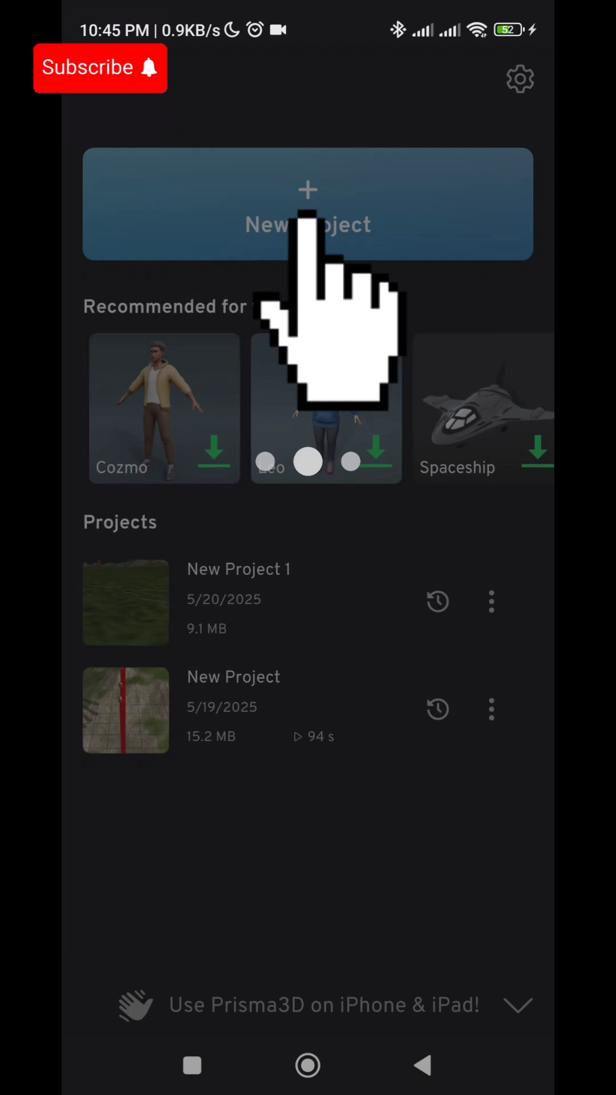
# Start a new project and import the Earth 2K.obj custom model from phone storage
pyautogui.click(307, 217)
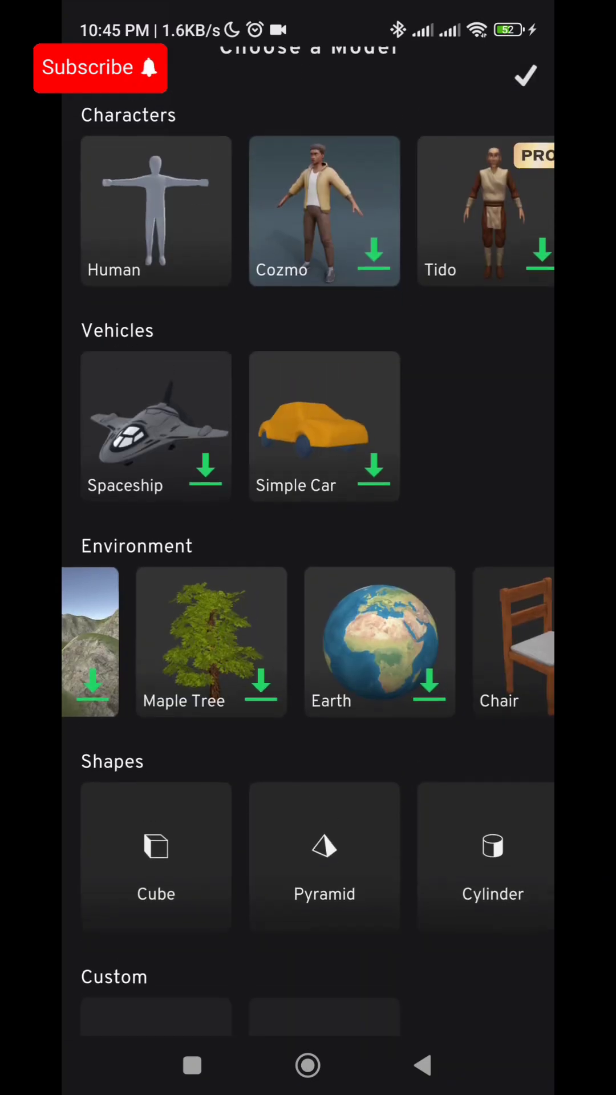
pyautogui.scroll(-3)
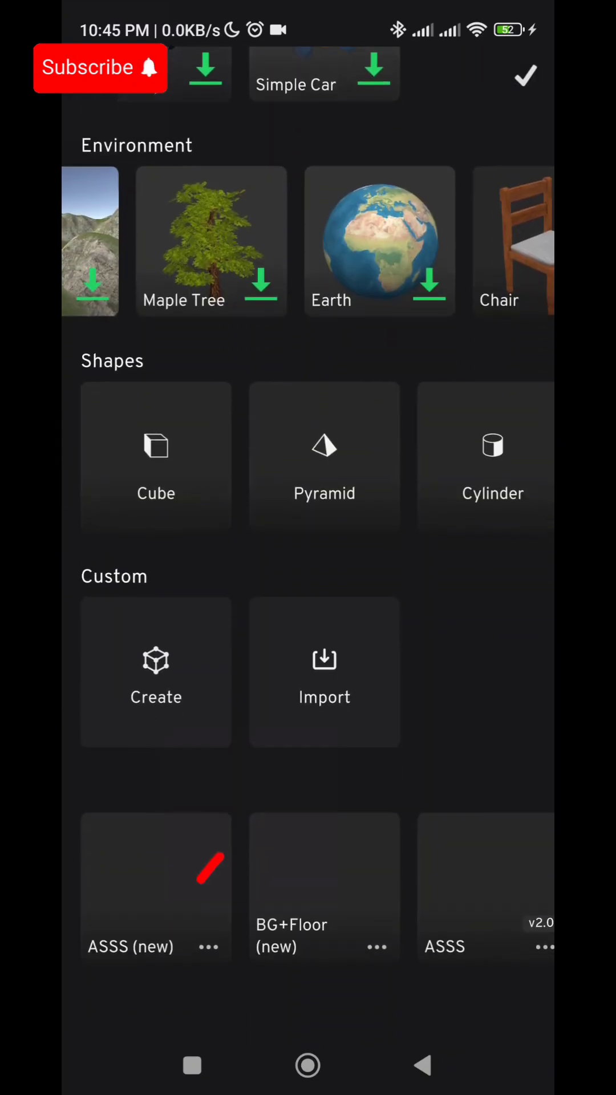
pyautogui.click(324, 674)
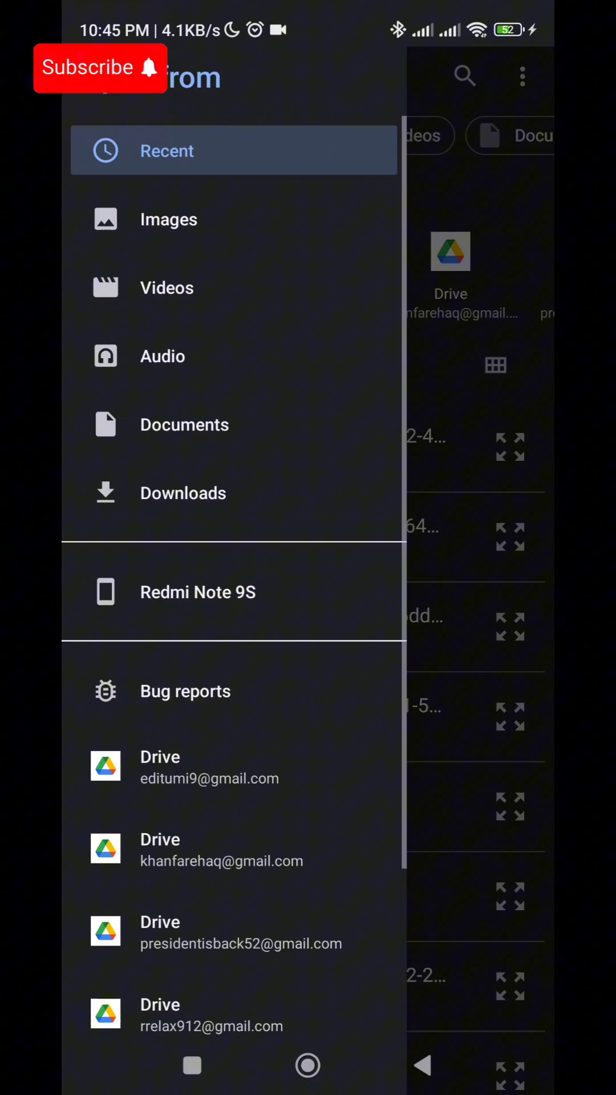
pyautogui.click(197, 592)
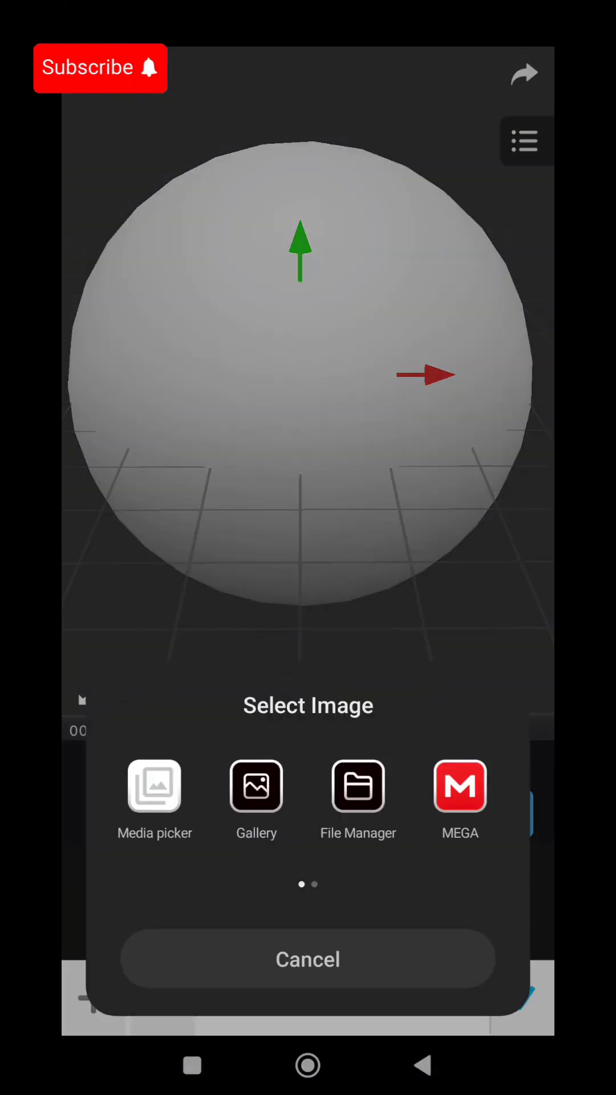
# Apply Textures/Diffuse_2K.png as the Earth sphere's texture
pyautogui.click(358, 788)
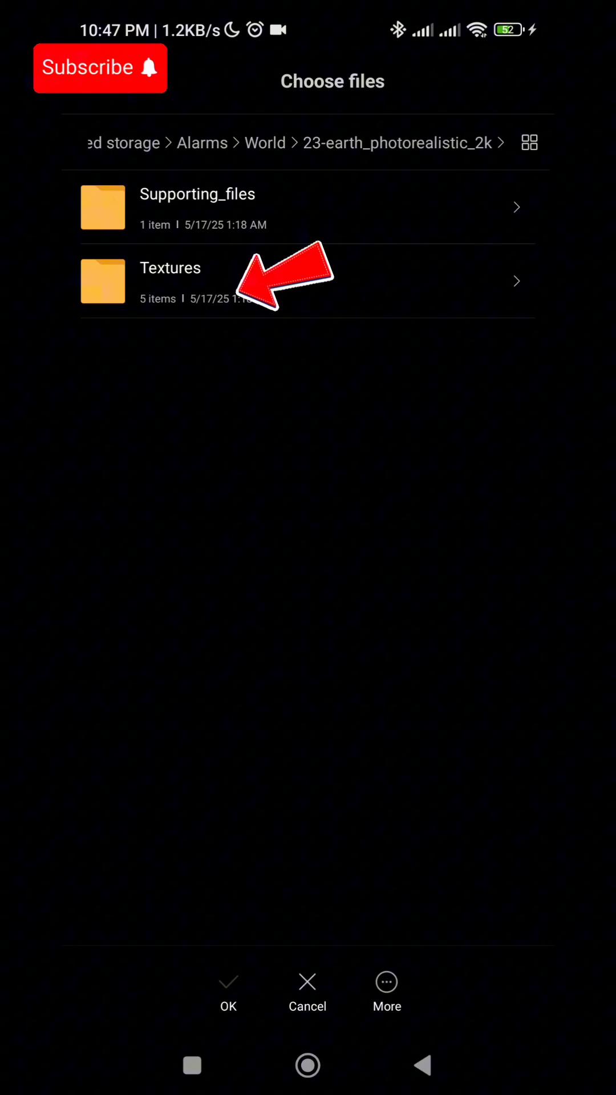
pyautogui.click(170, 281)
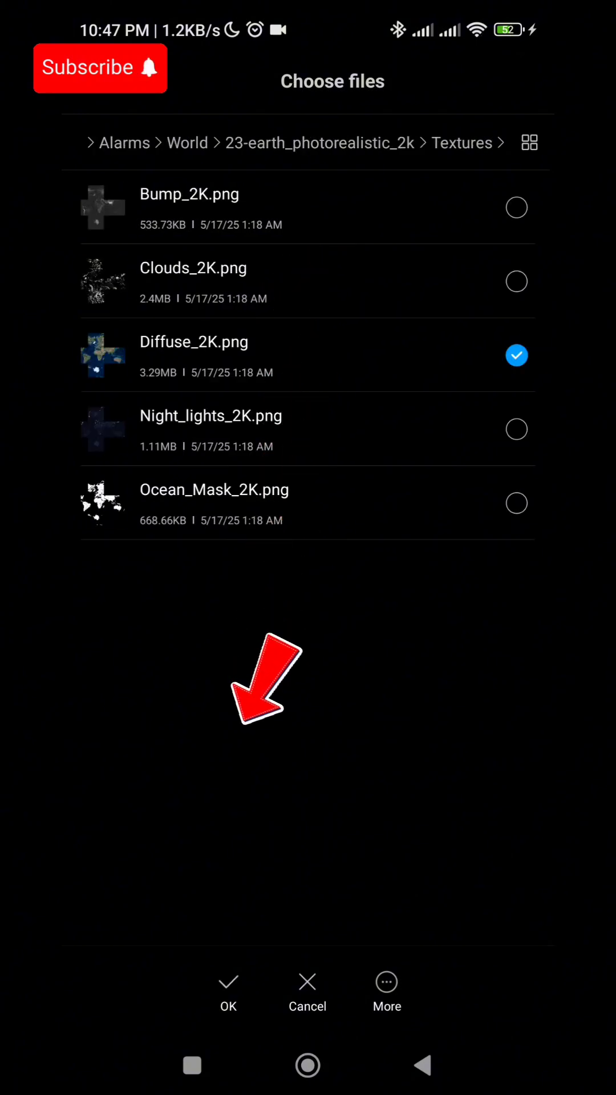
pyautogui.click(228, 993)
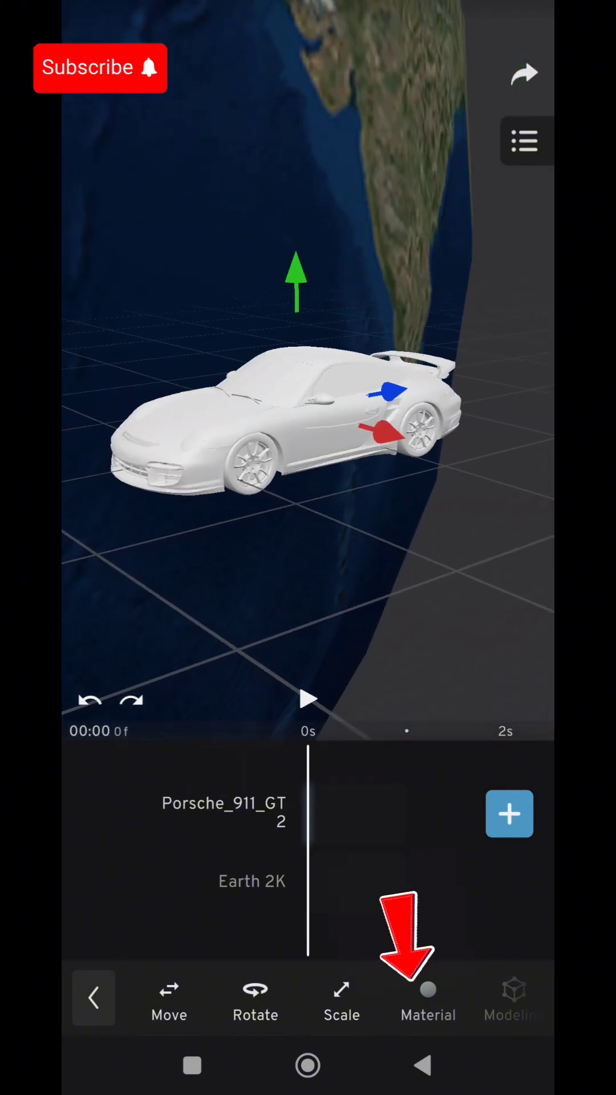
# Paint the Porsche's material red with the colour slider at 0.32
pyautogui.click(427, 998)
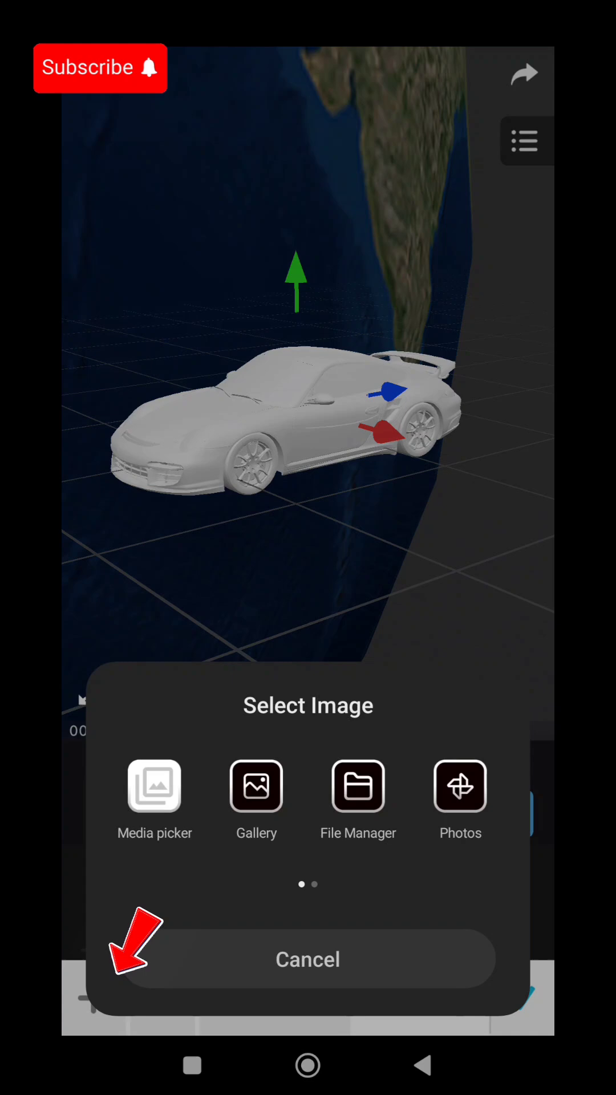
pyautogui.click(459, 786)
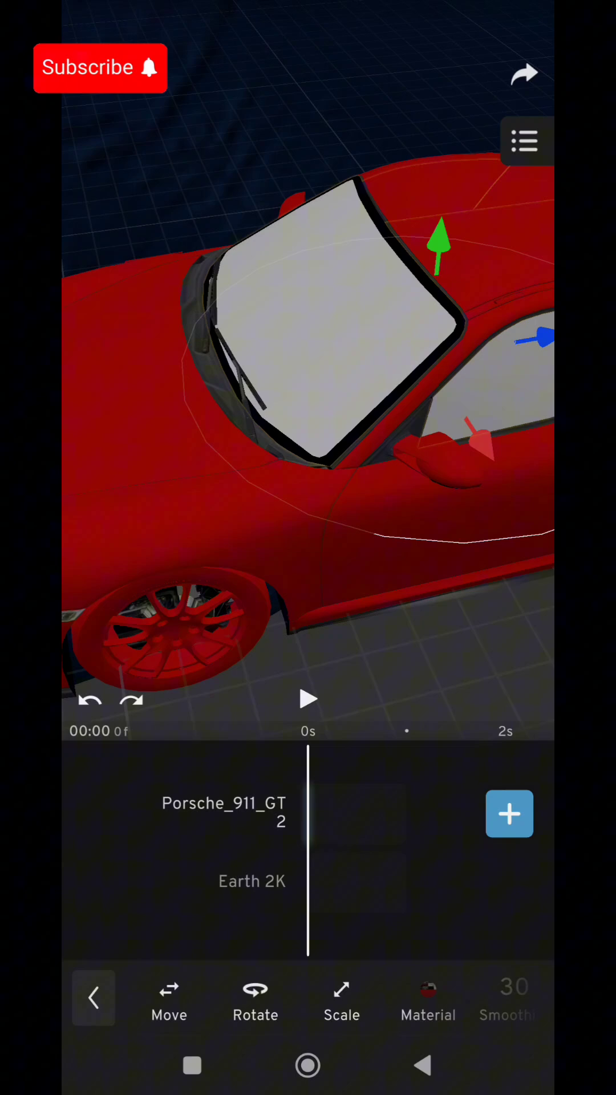
pyautogui.click(428, 999)
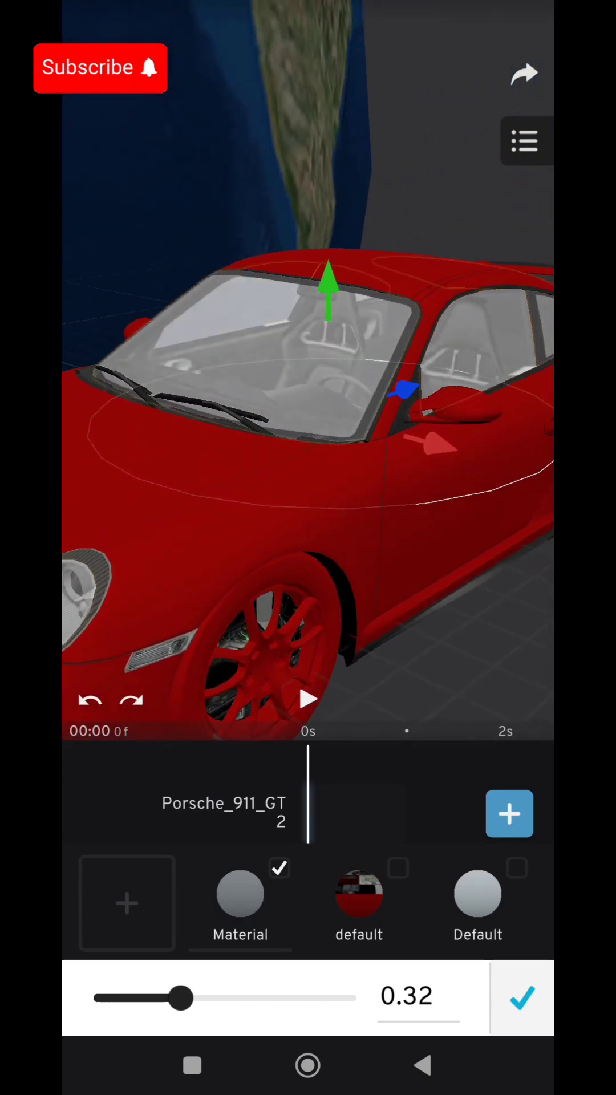
pyautogui.moveTo(182, 999); pyautogui.dragTo(151, 999)
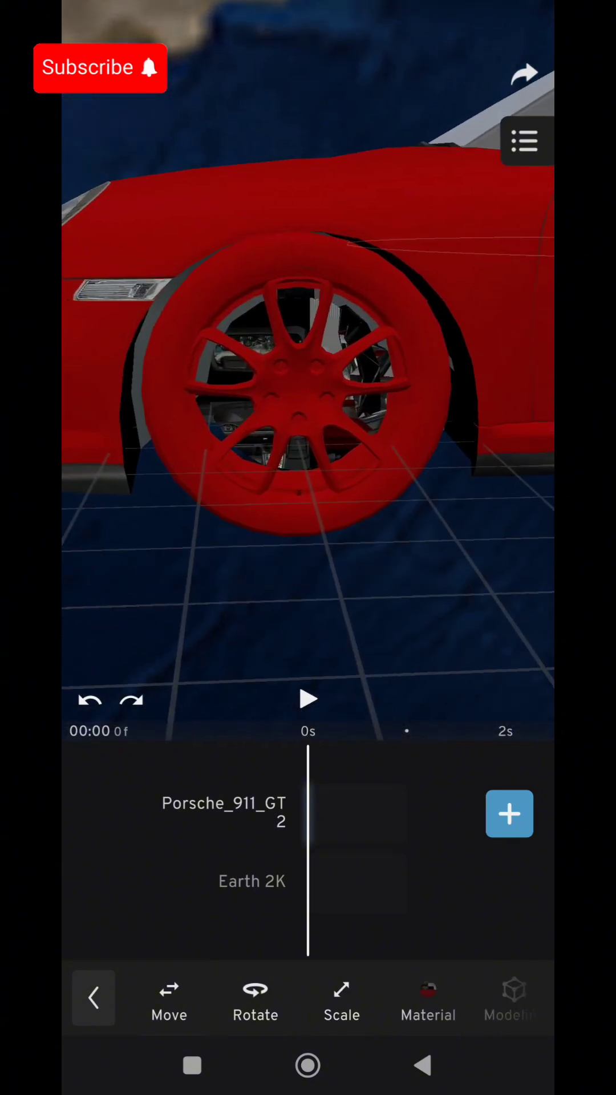
# Give the wheel's material its own texture so it turns white again
pyautogui.click(428, 999)
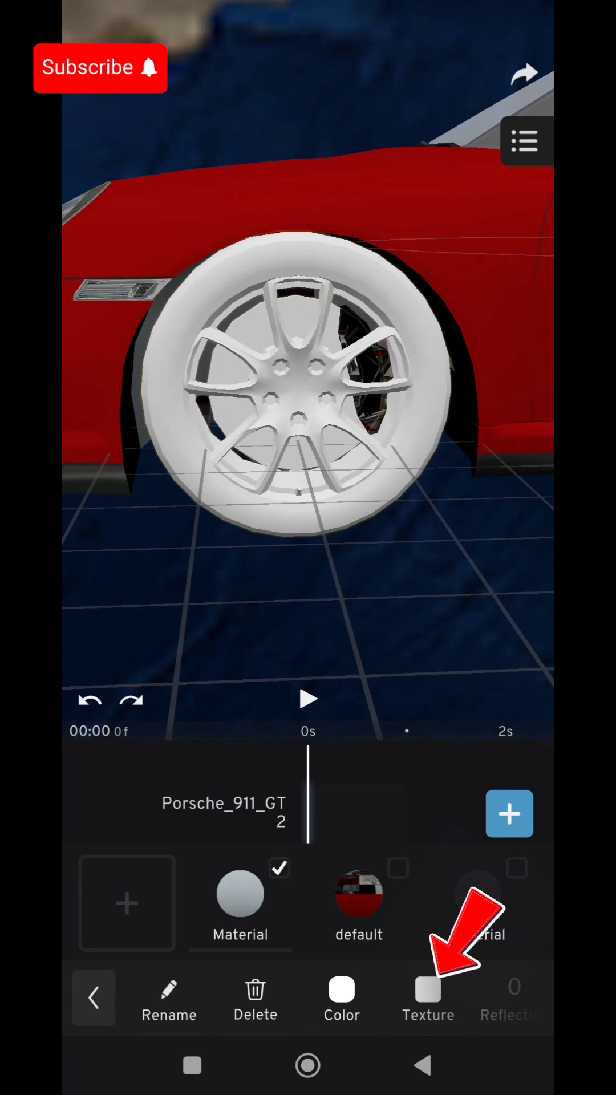
pyautogui.click(427, 999)
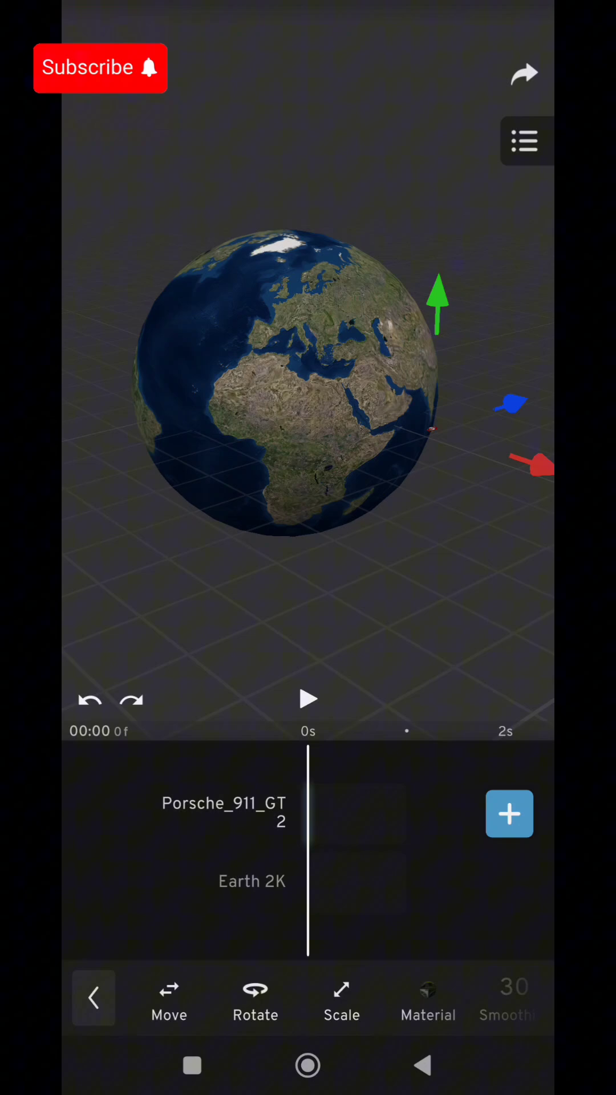
# Add a plane beside Earth and texture it with the star image
pyautogui.click(509, 815)
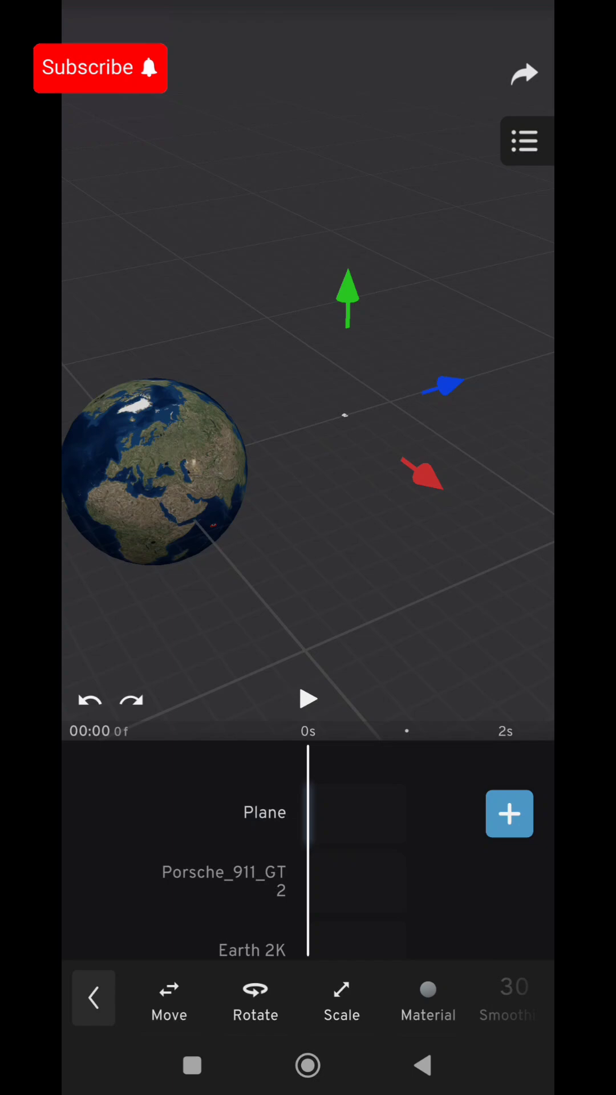
pyautogui.click(255, 1002)
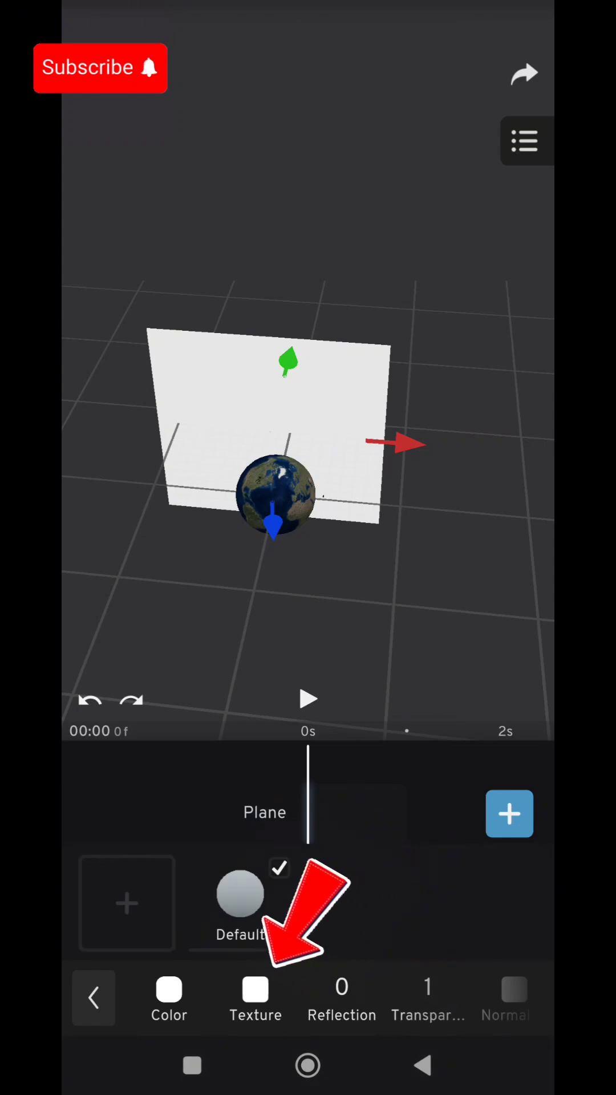
pyautogui.click(256, 999)
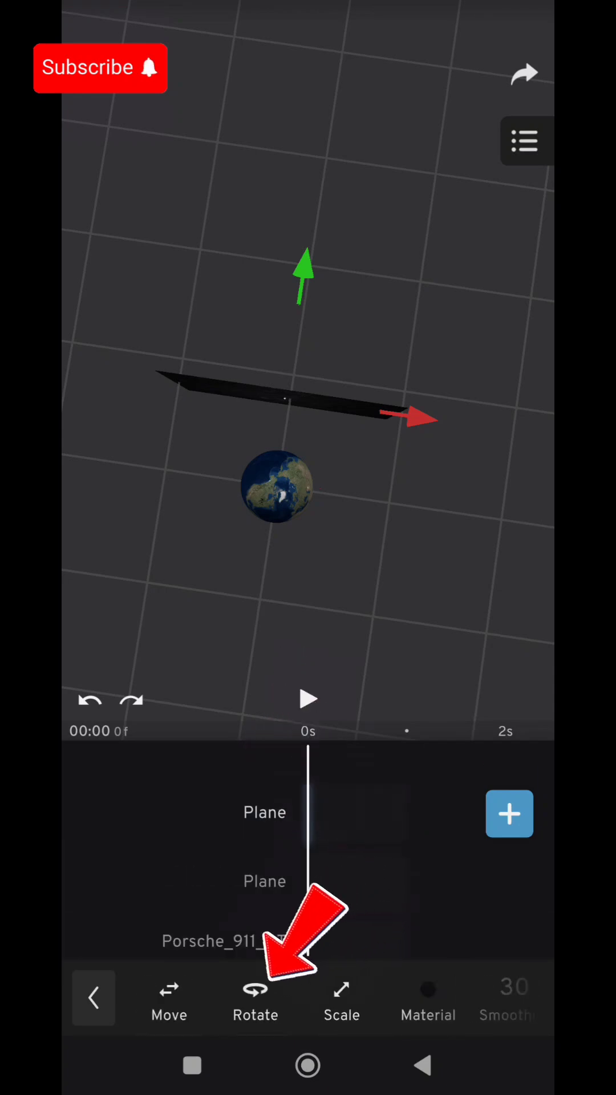
# Rotate the starry plane to 90, 0, 0 so it stands as a wall of the box
pyautogui.click(254, 999)
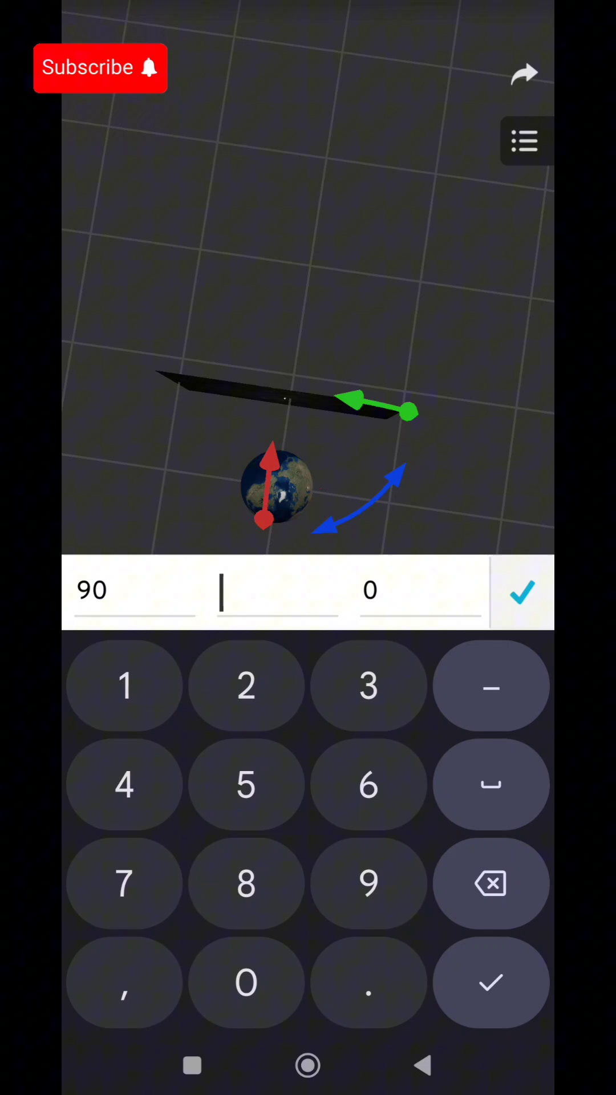
pyautogui.click(521, 597)
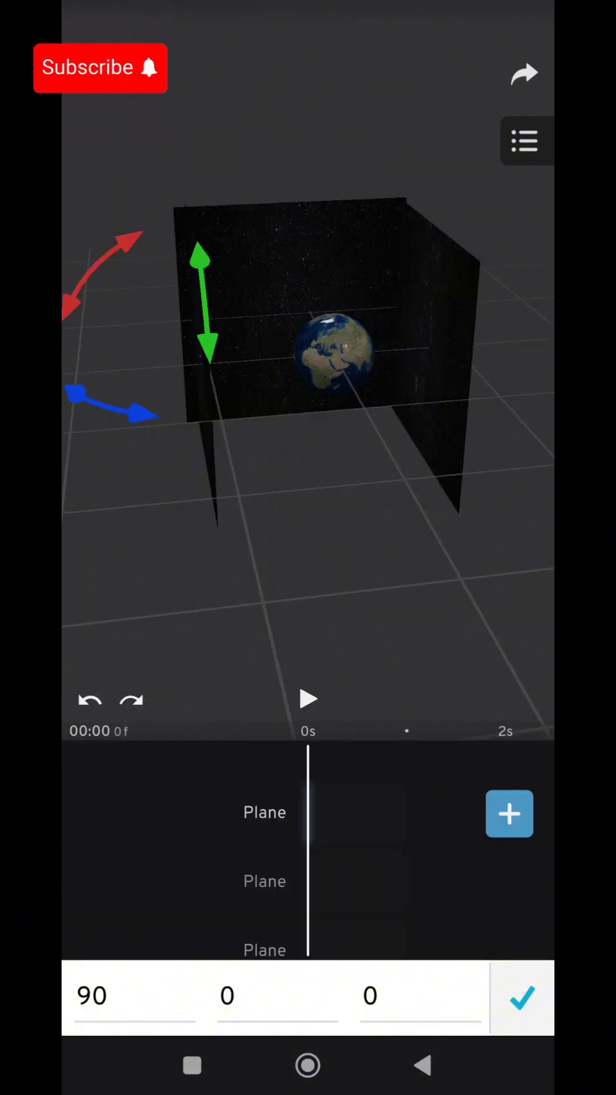
pyautogui.click(522, 998)
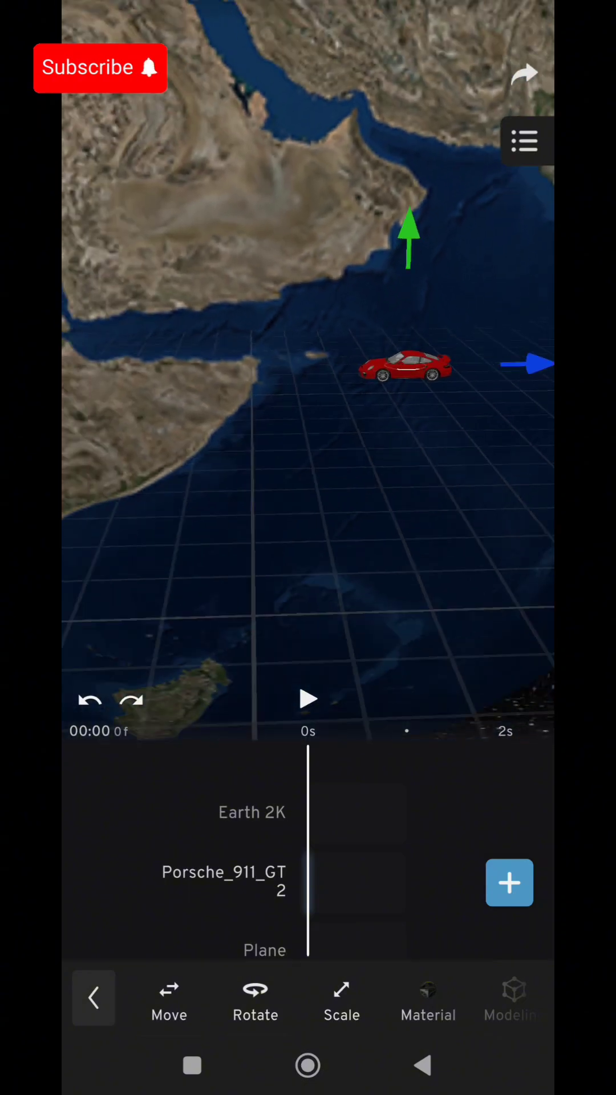
# Add a Directional light from the Light menu to illuminate Earth and the car
pyautogui.click(93, 998)
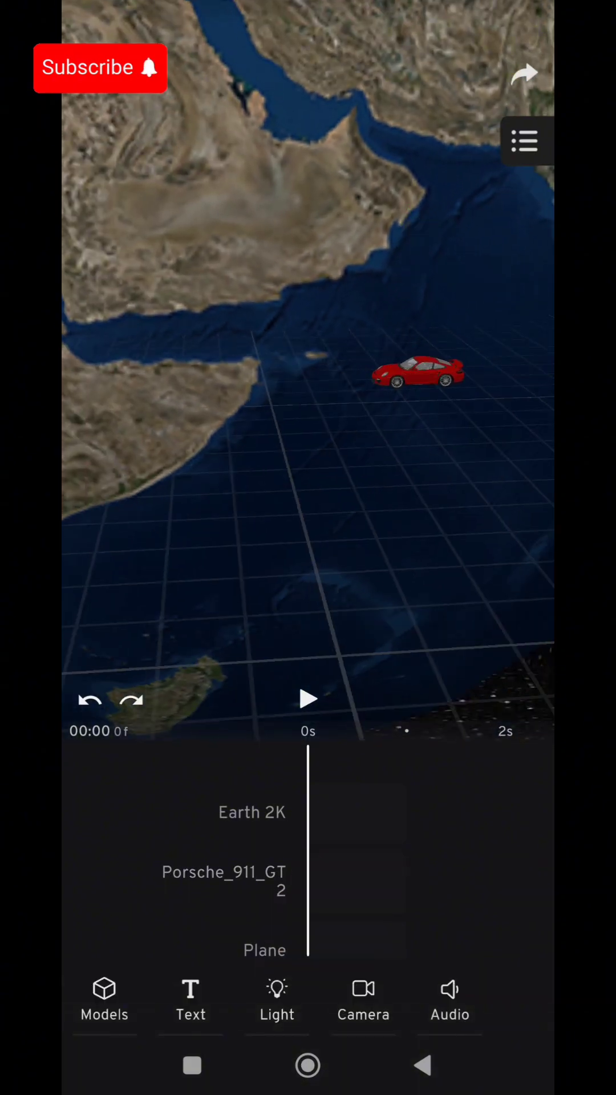
pyautogui.click(276, 993)
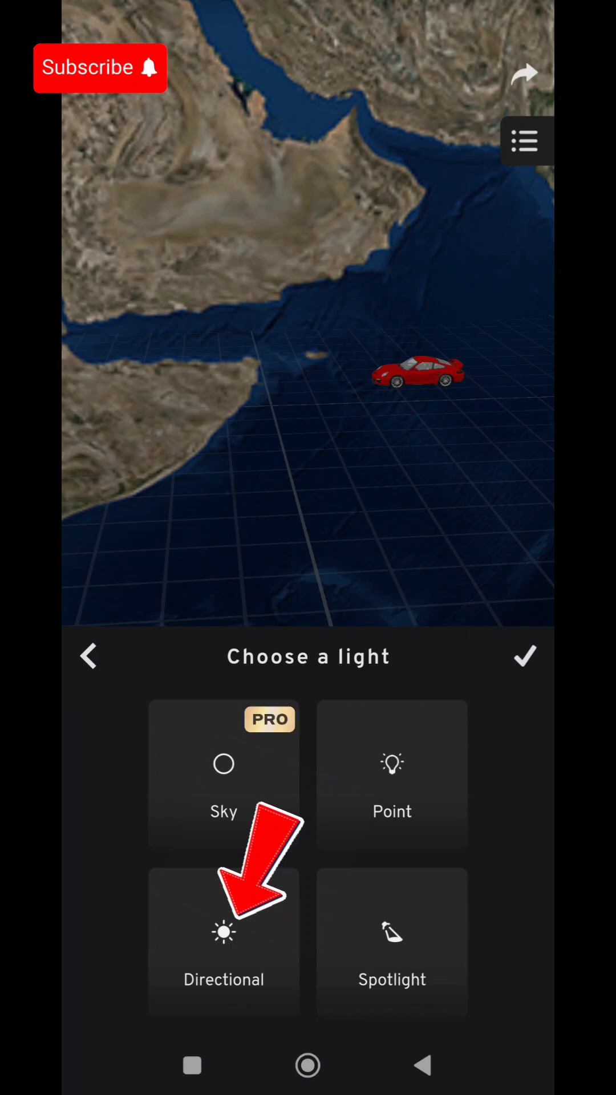
pyautogui.click(224, 937)
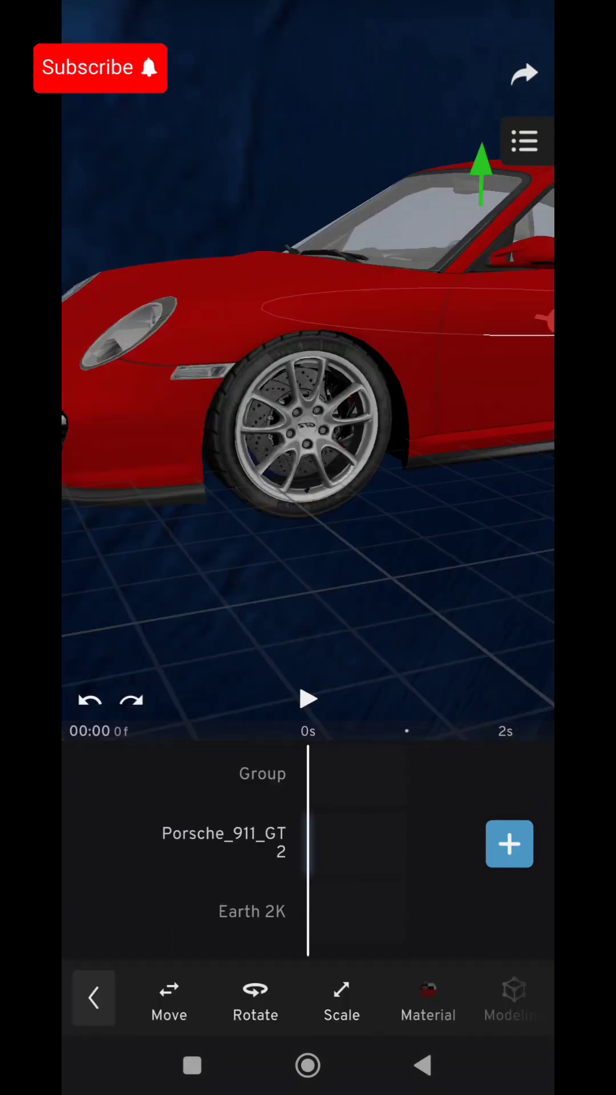
# Position the directional light over the starry space box from the main toolbar
pyautogui.click(94, 998)
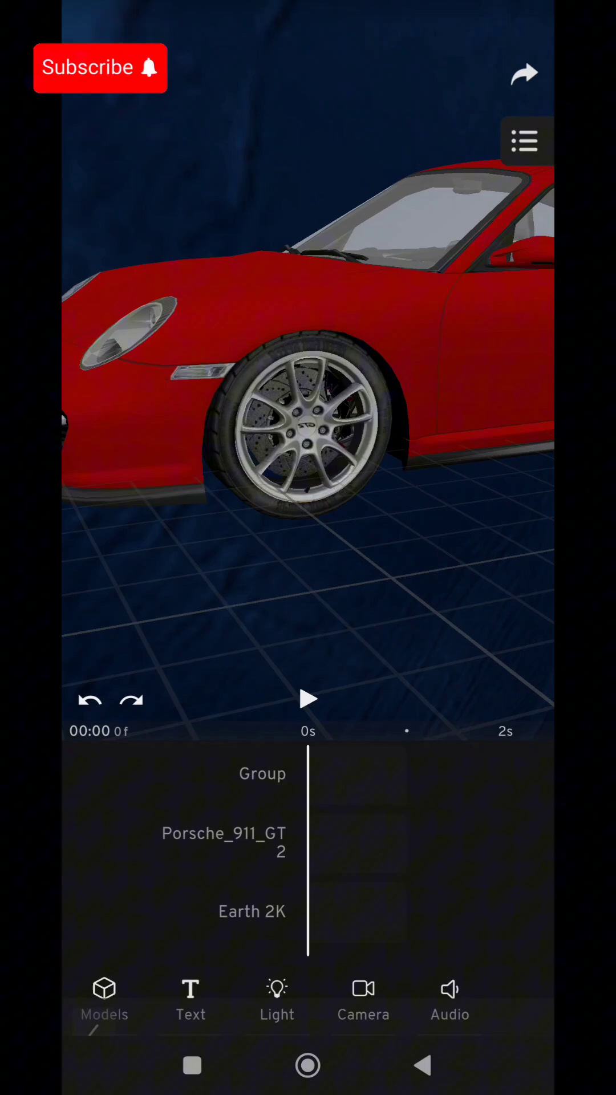
pyautogui.click(224, 842)
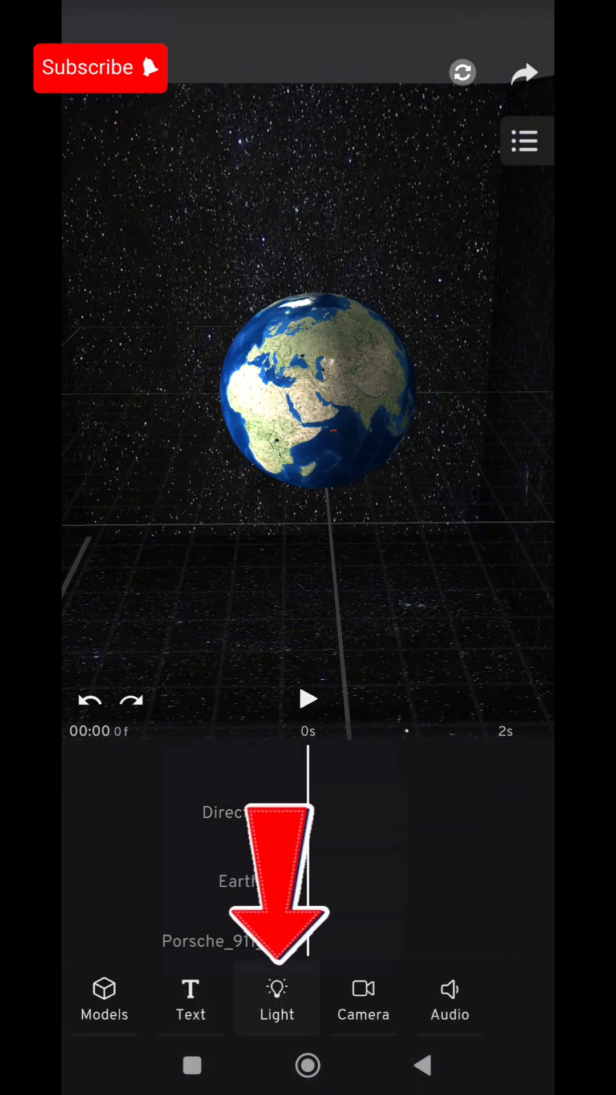
# Add a Point light at the car's headlight and raise its intensity to 5.53
pyautogui.click(277, 1000)
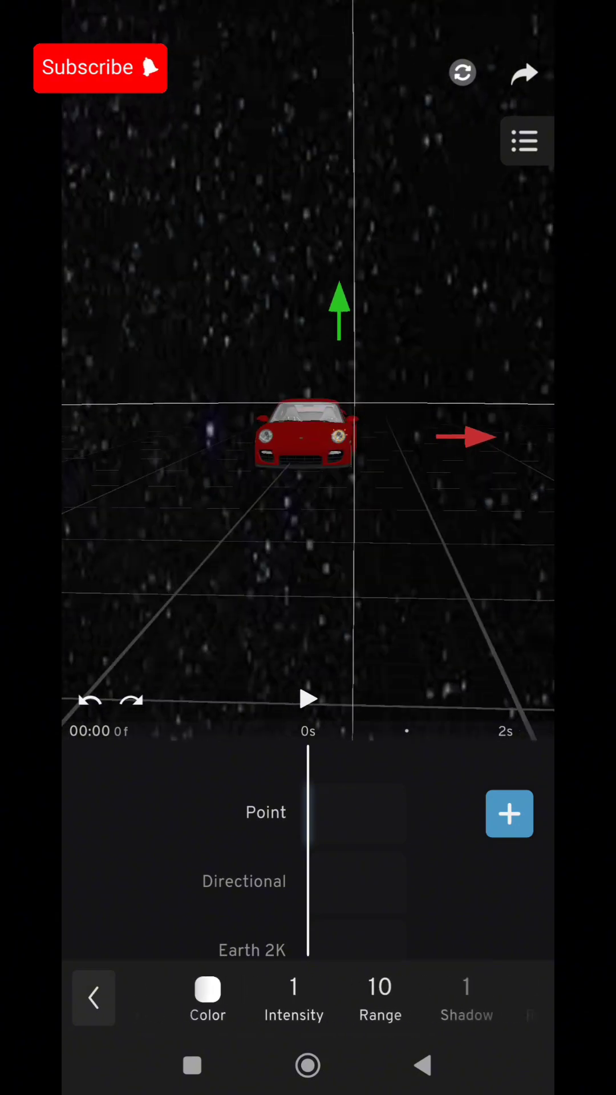
pyautogui.click(293, 994)
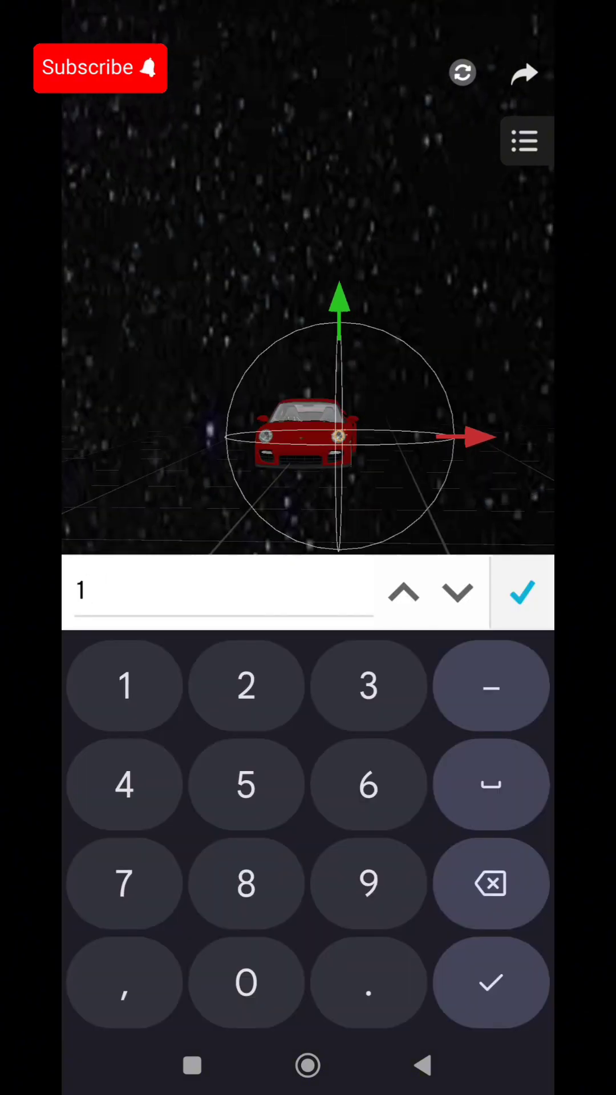
pyautogui.click(523, 591)
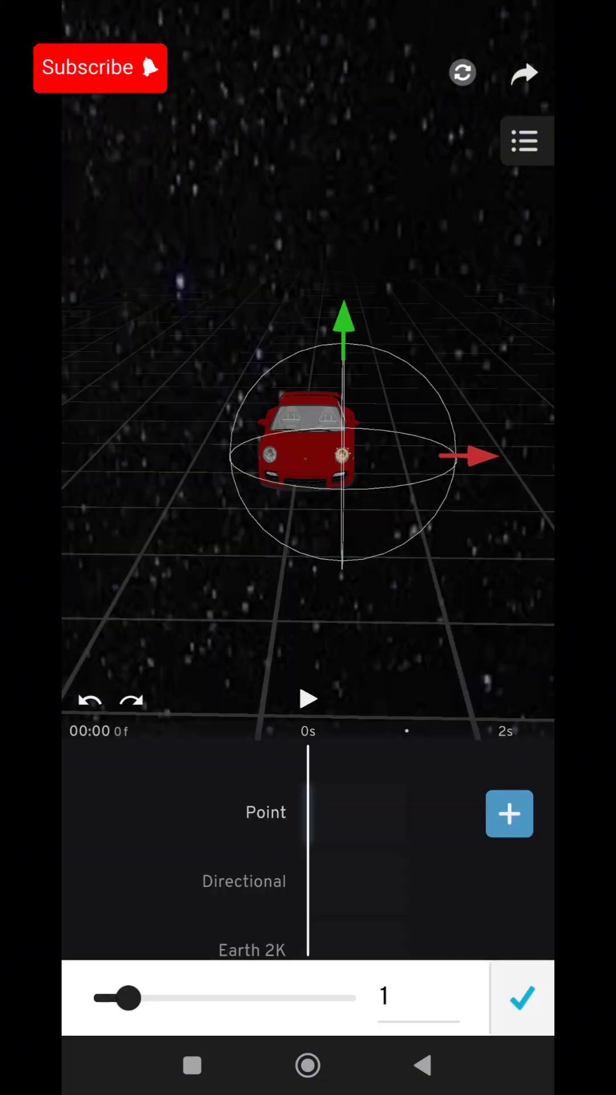
pyautogui.moveTo(131, 1000); pyautogui.dragTo(238, 999)
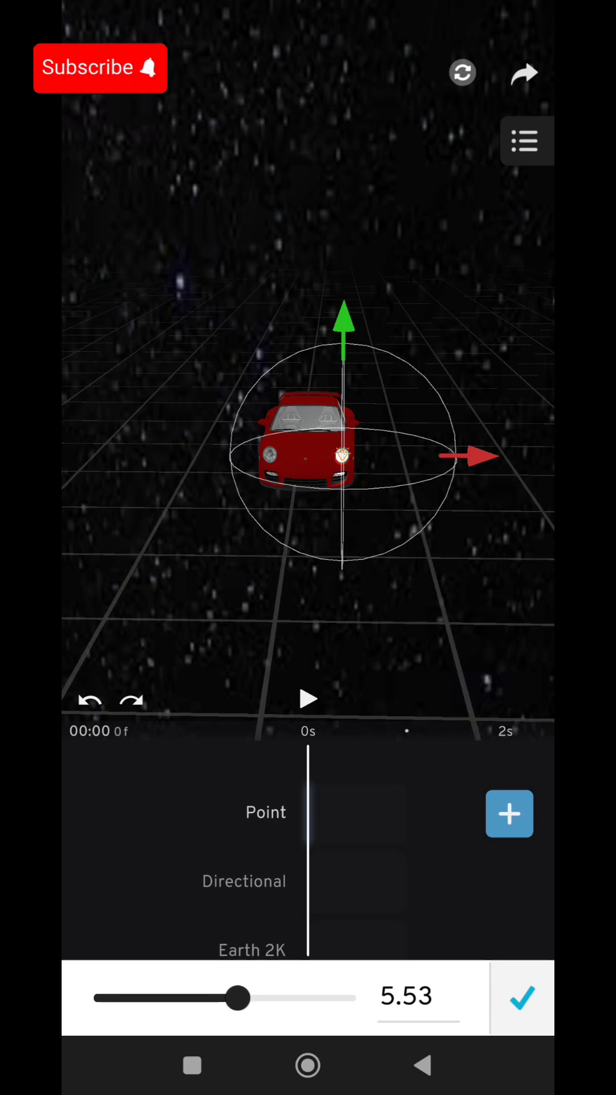
pyautogui.click(523, 1000)
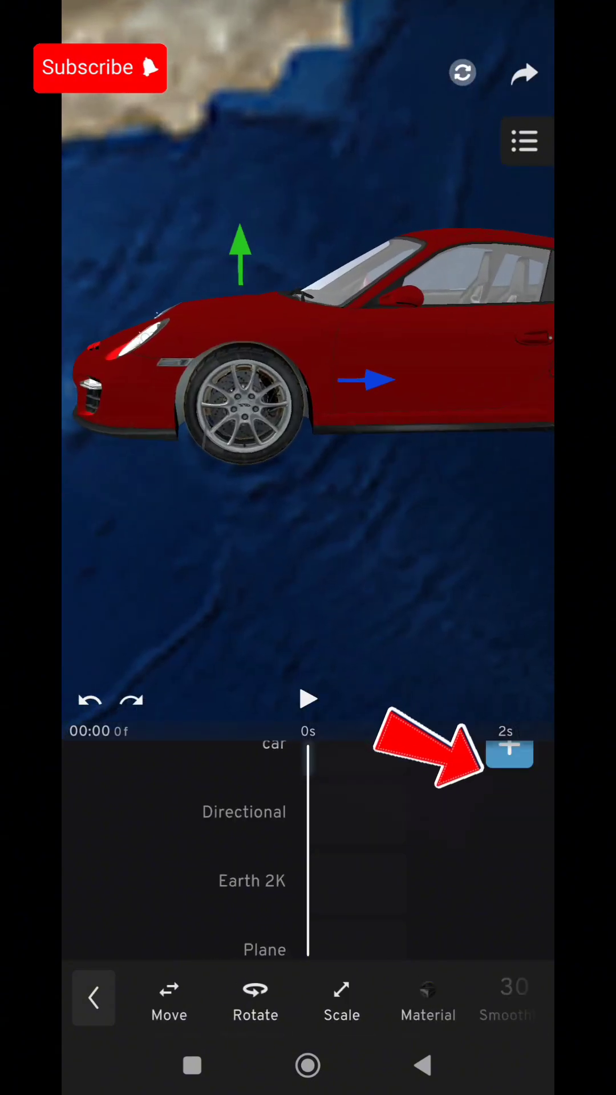
# Add a second point light of about 5.5 intensity at the other headlight
pyautogui.click(509, 753)
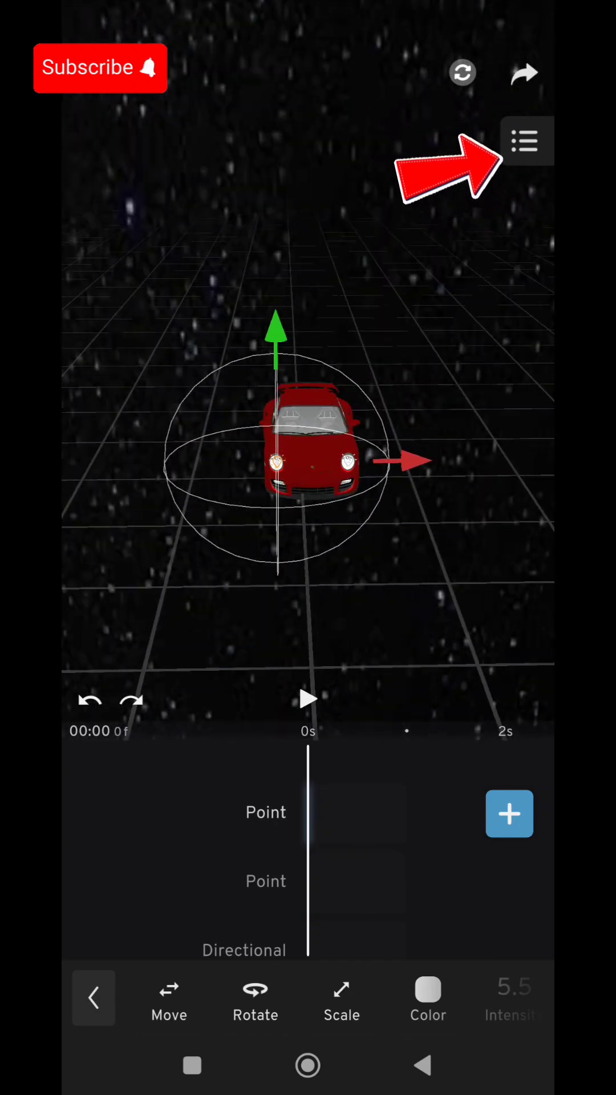
# Attach both Point lights to the car and set the starting keyframe of its 13-second clip
pyautogui.click(525, 140)
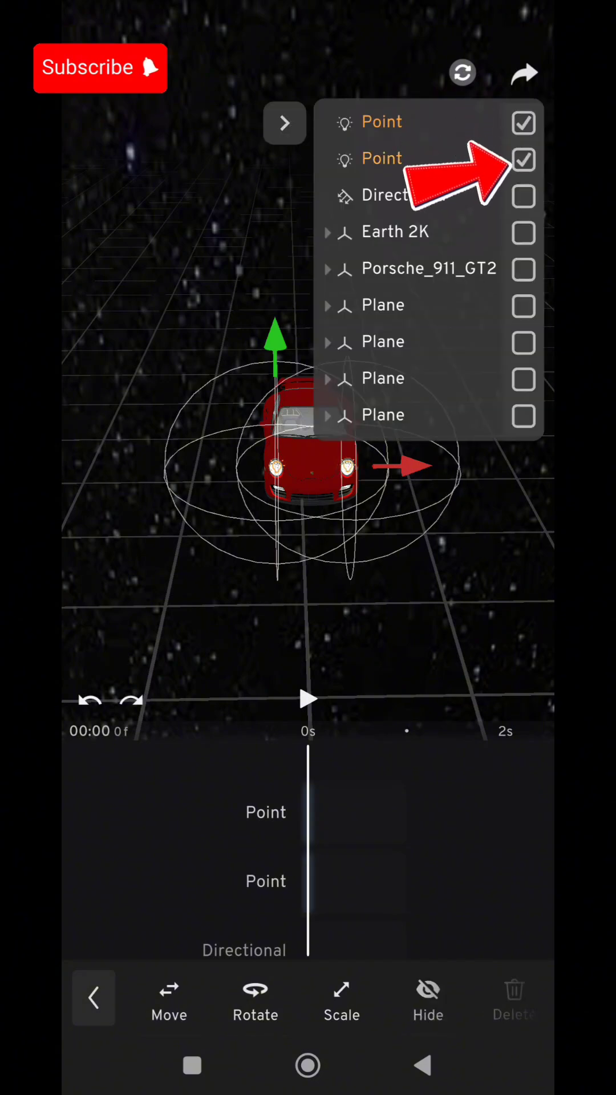
pyautogui.click(523, 270)
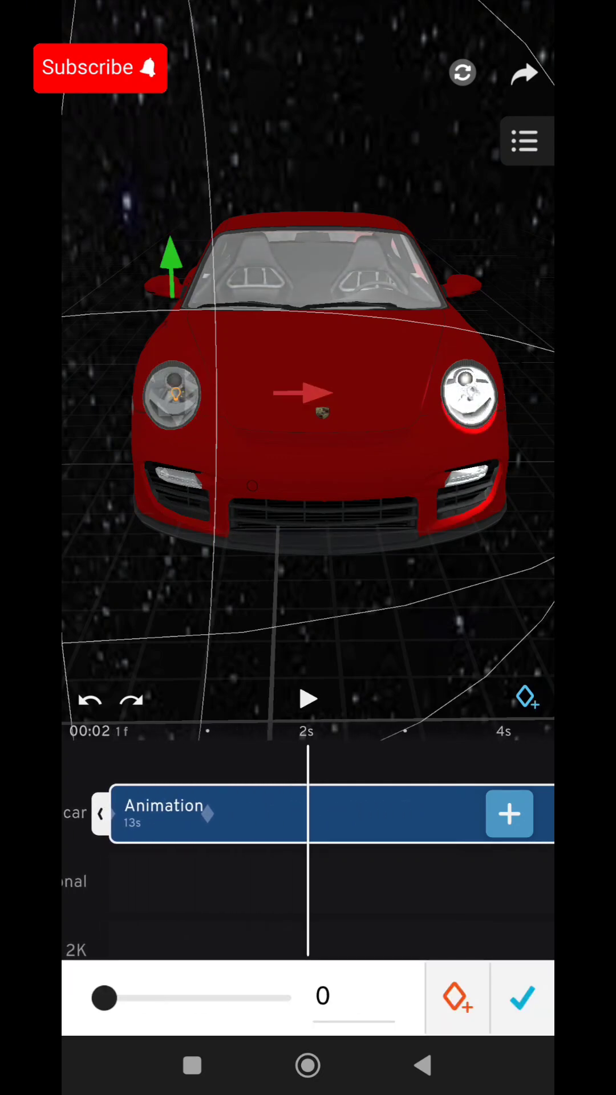
pyautogui.click(308, 700)
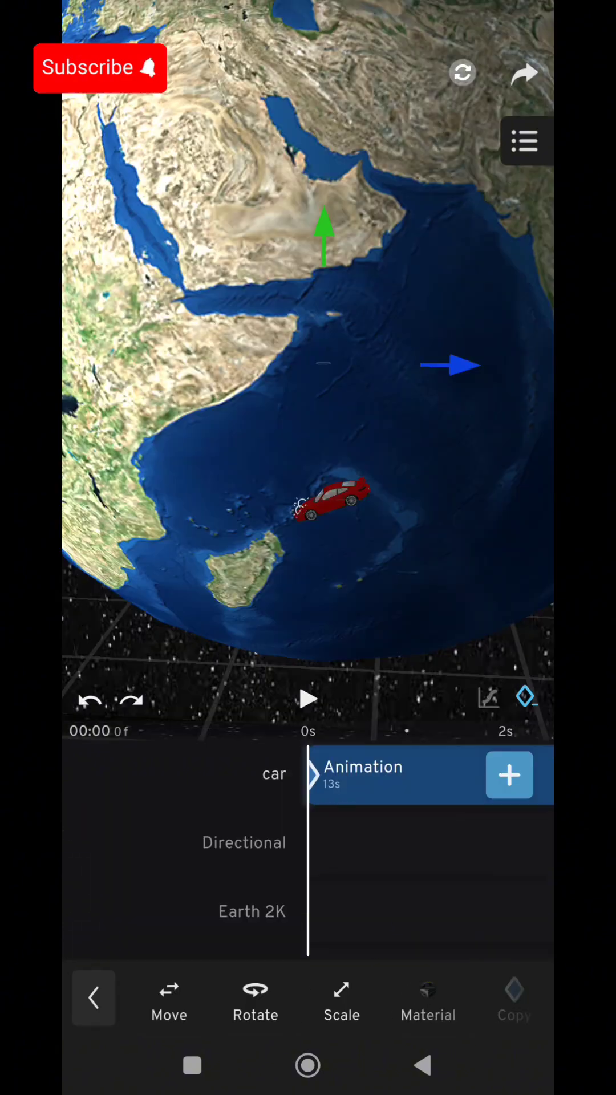
# Add a Camera, jump into its view, keyframe it along the flight and preview the playback
pyautogui.click(94, 998)
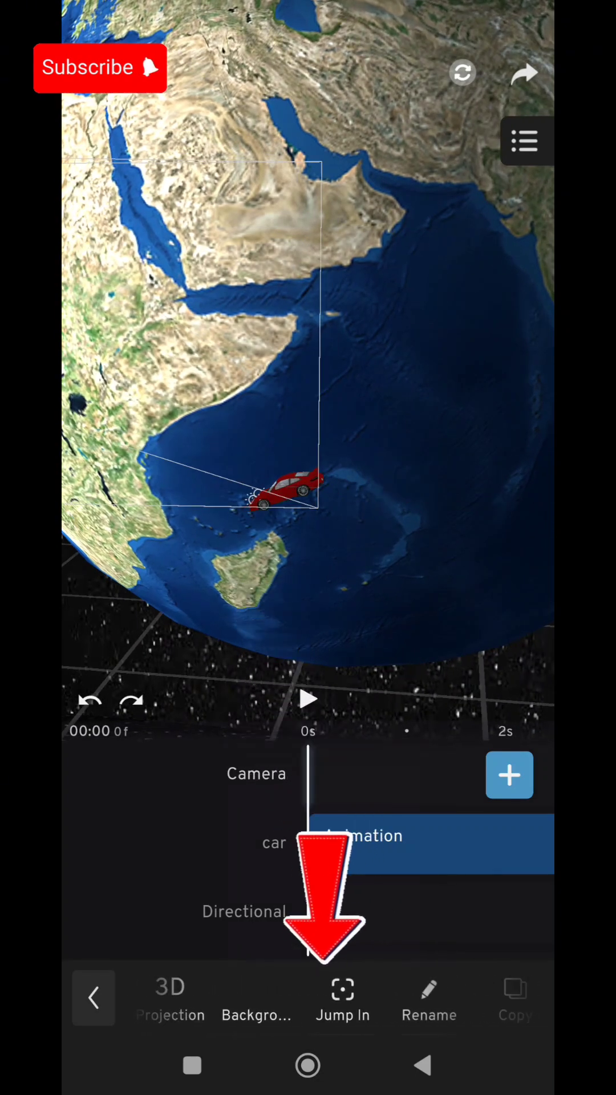
pyautogui.click(342, 996)
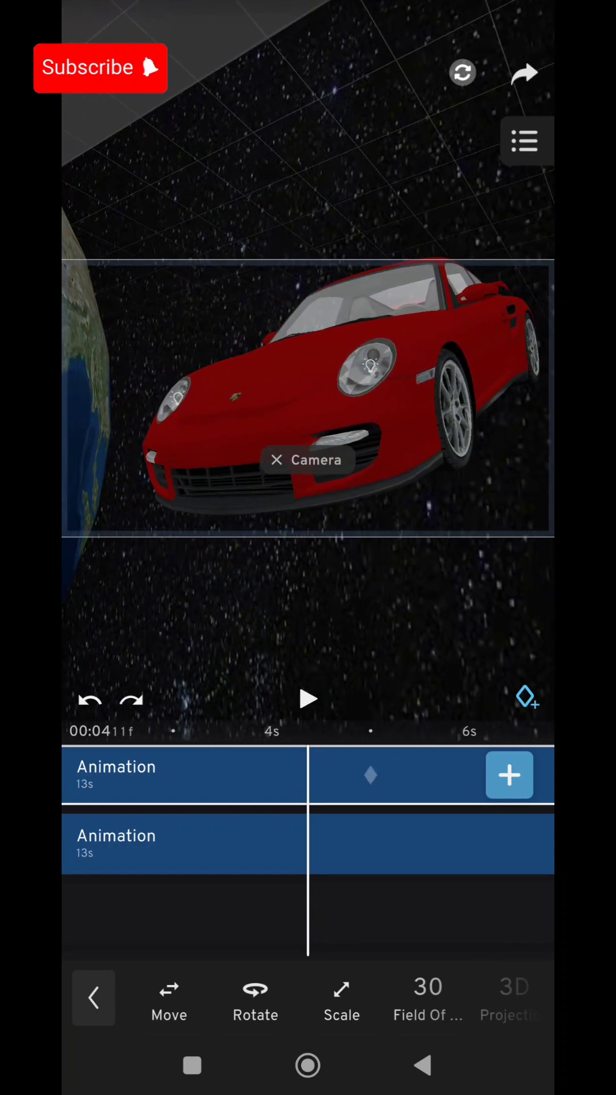
pyautogui.click(308, 700)
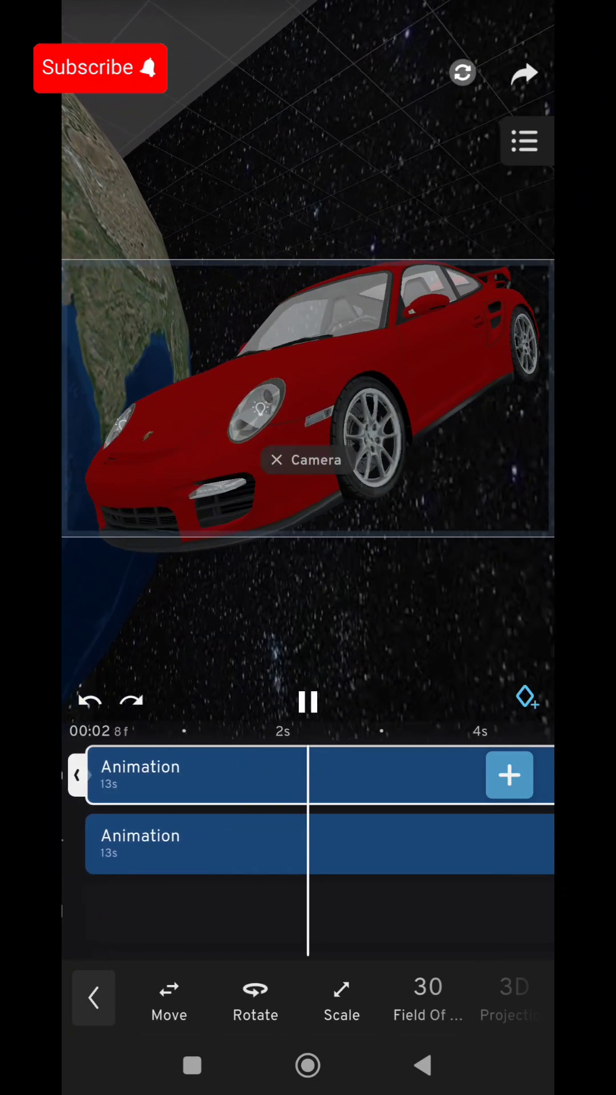
pyautogui.click(308, 703)
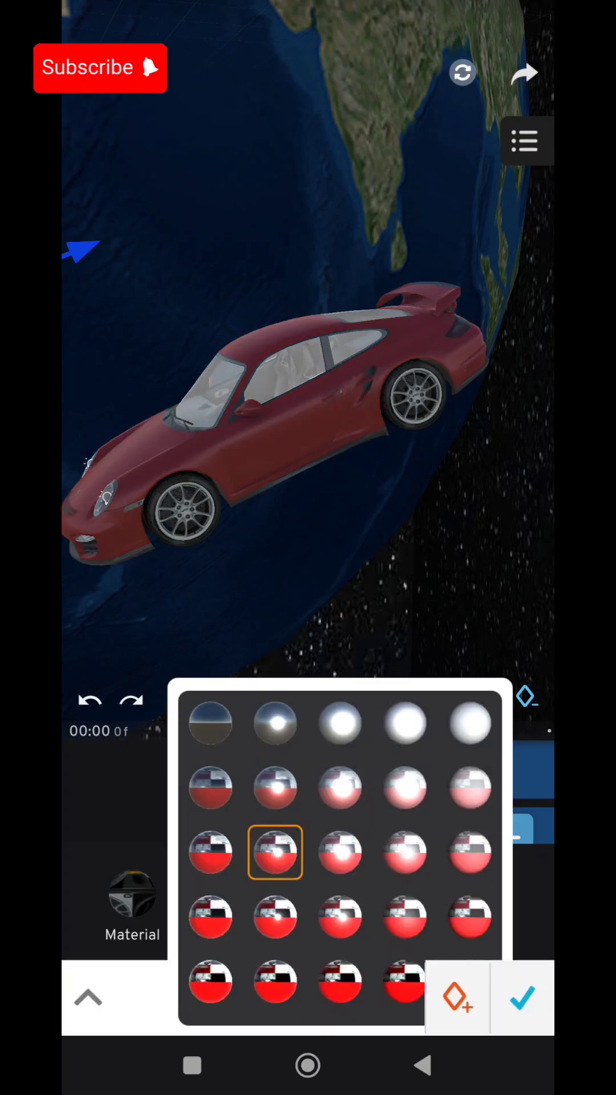
# Give the car a glossy red Material preset and trim both clips to 10 seconds
pyautogui.click(528, 999)
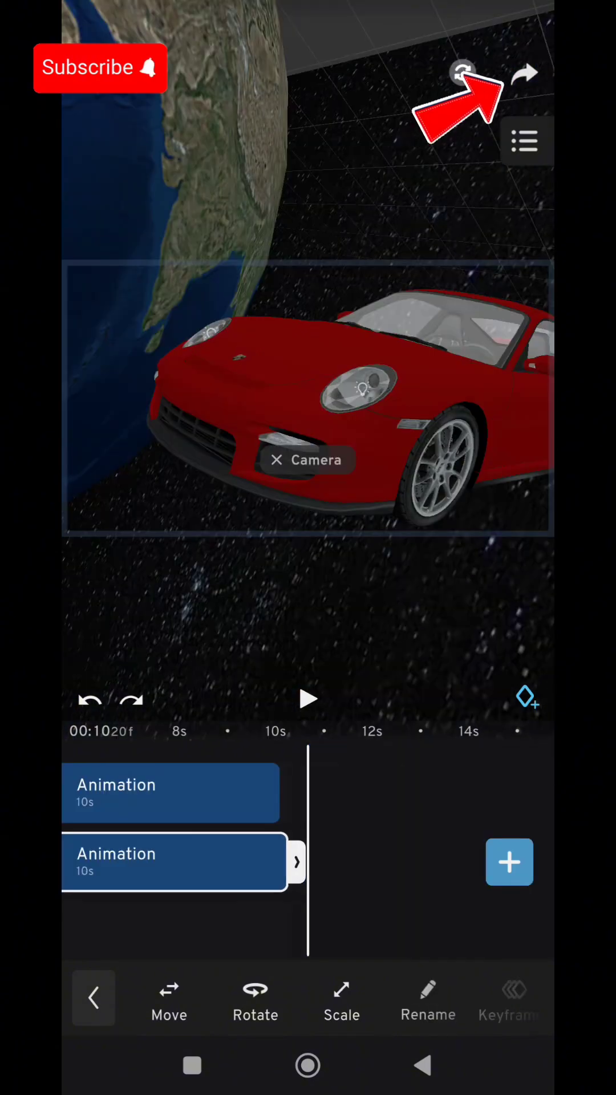
# Export the animation as a 1080P, 60 fps video and start rendering
pyautogui.click(524, 76)
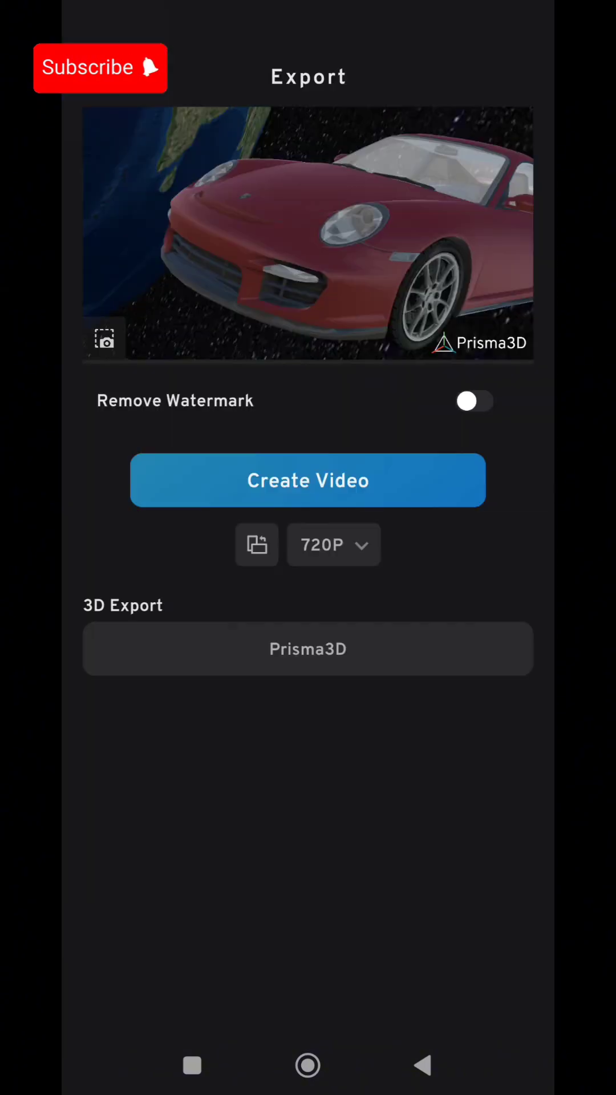
pyautogui.click(333, 545)
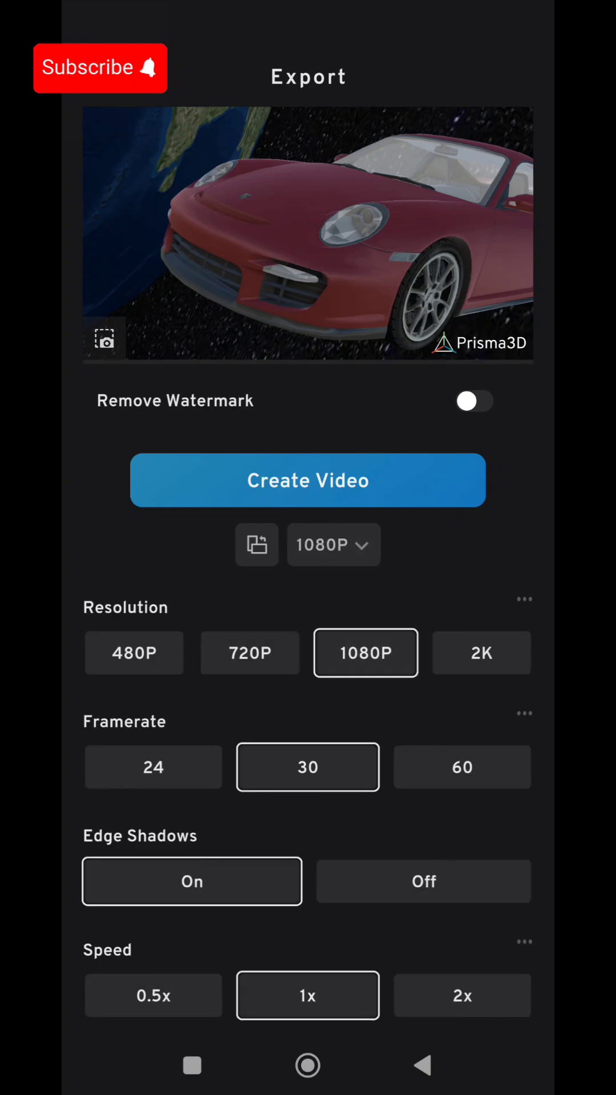
pyautogui.click(464, 767)
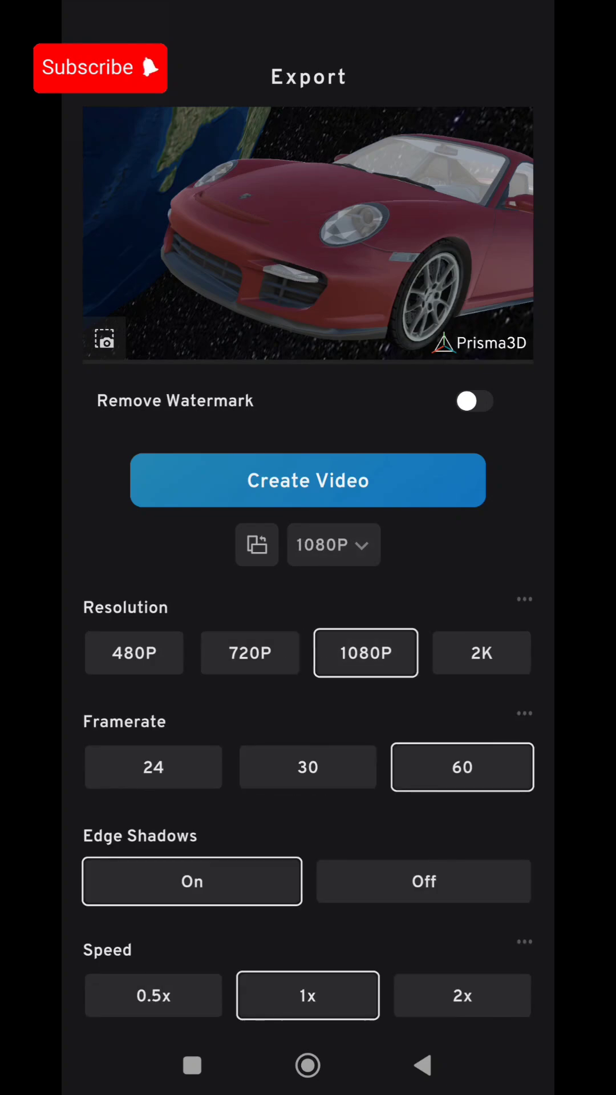
pyautogui.click(308, 480)
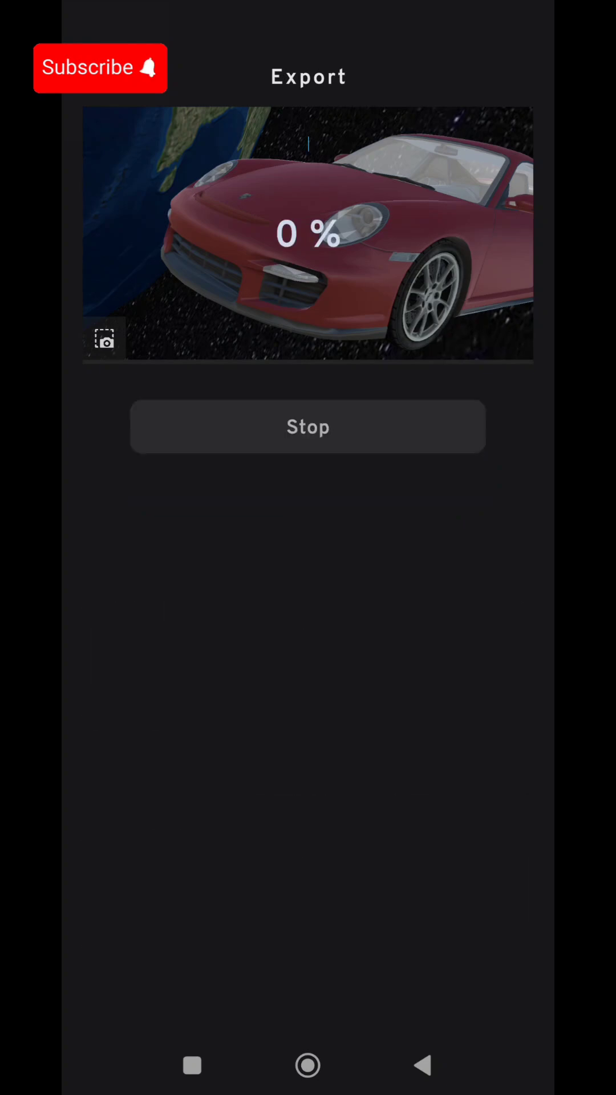